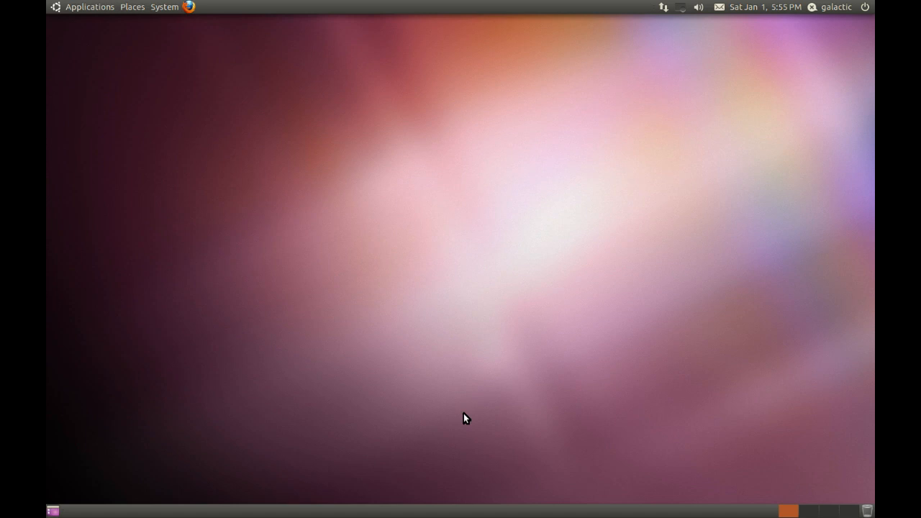
pyautogui.moveTo(215, 129)
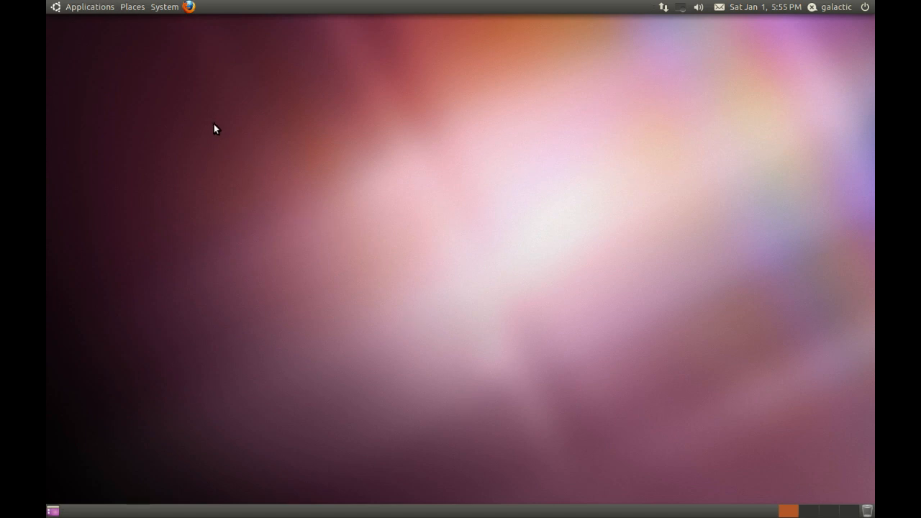
pyautogui.moveTo(187, 95)
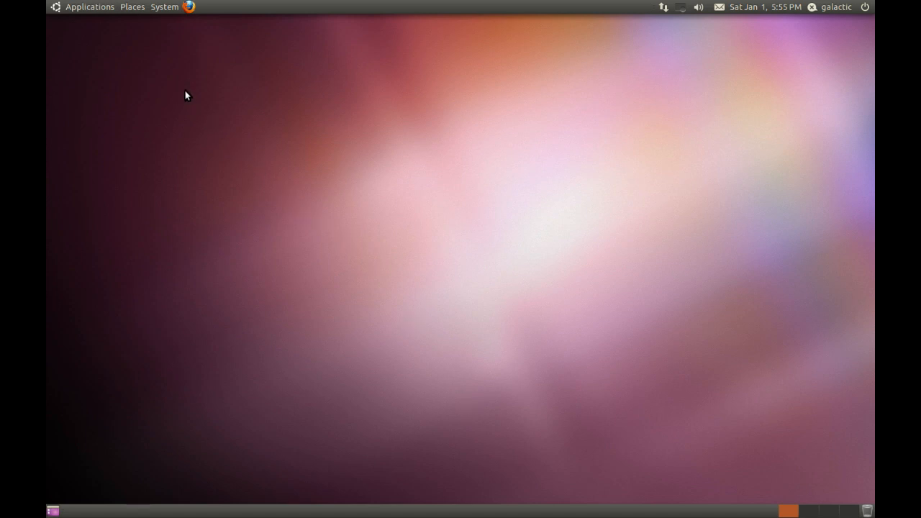
pyautogui.moveTo(198, 128)
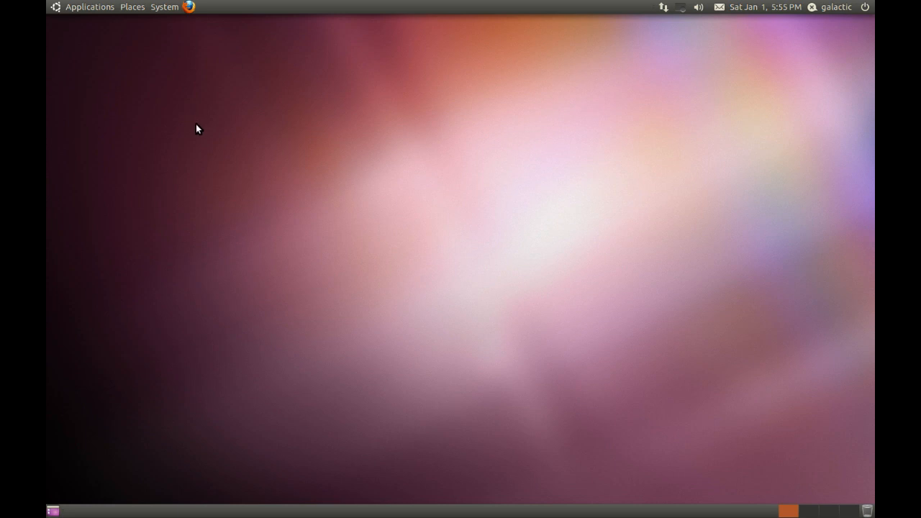
pyautogui.moveTo(213, 128)
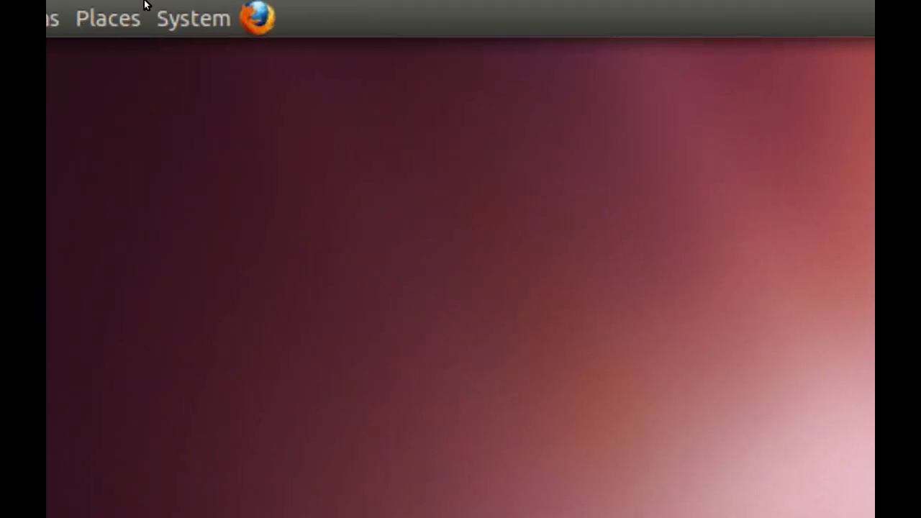
# Launch Ubuntu Software Center from Applications, then bring up its Edit menu
pyautogui.click(193, 18)
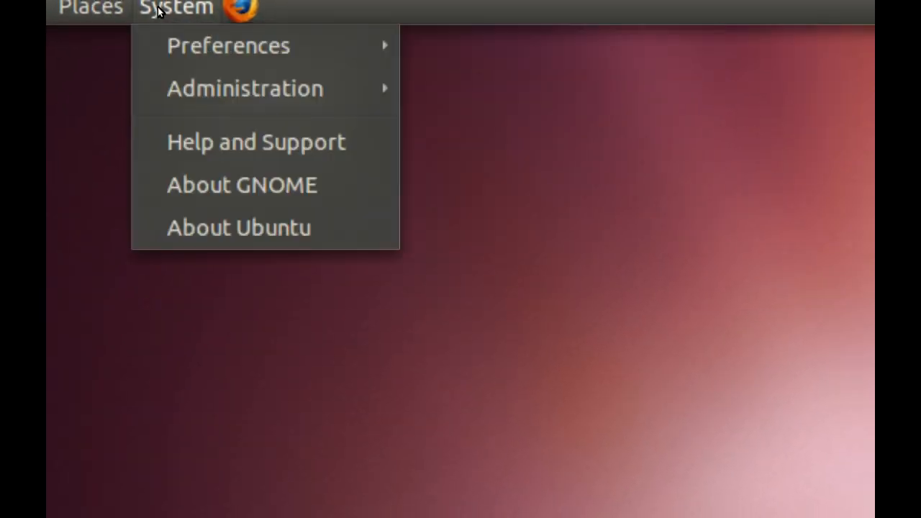
pyautogui.click(244, 88)
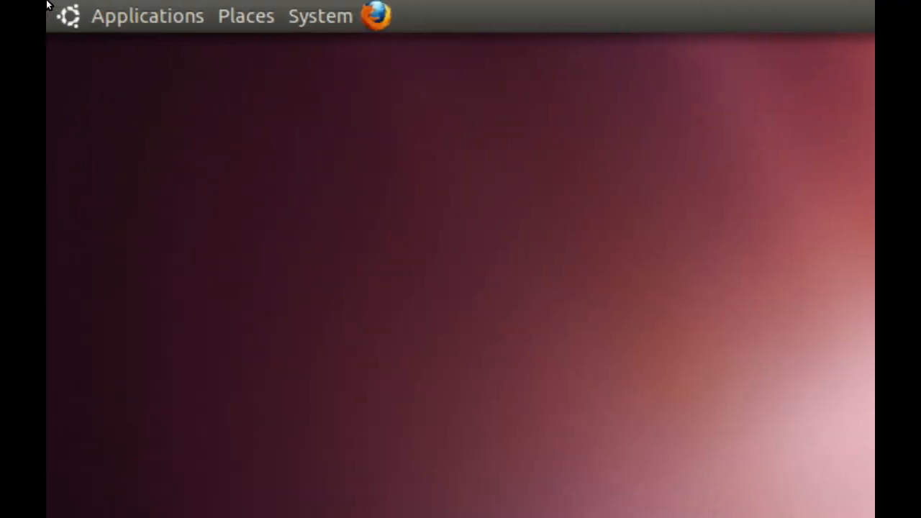
pyautogui.click(147, 16)
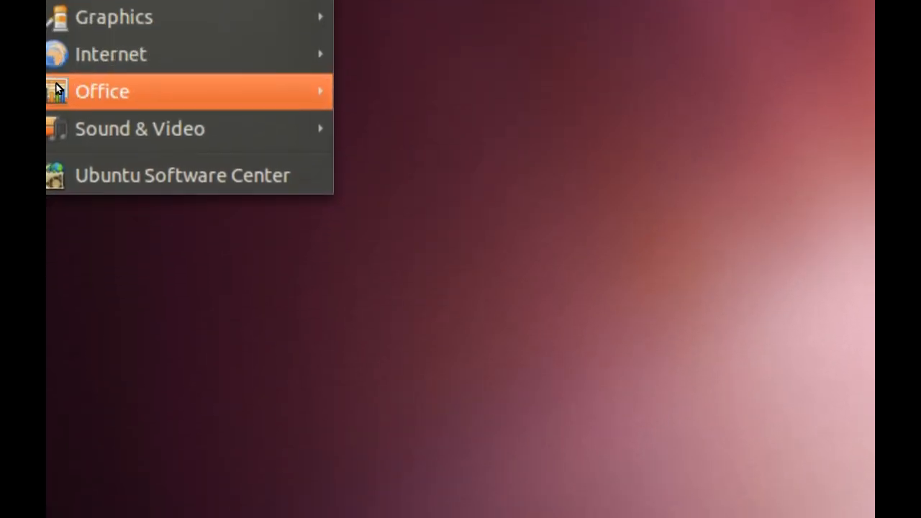
pyautogui.click(182, 175)
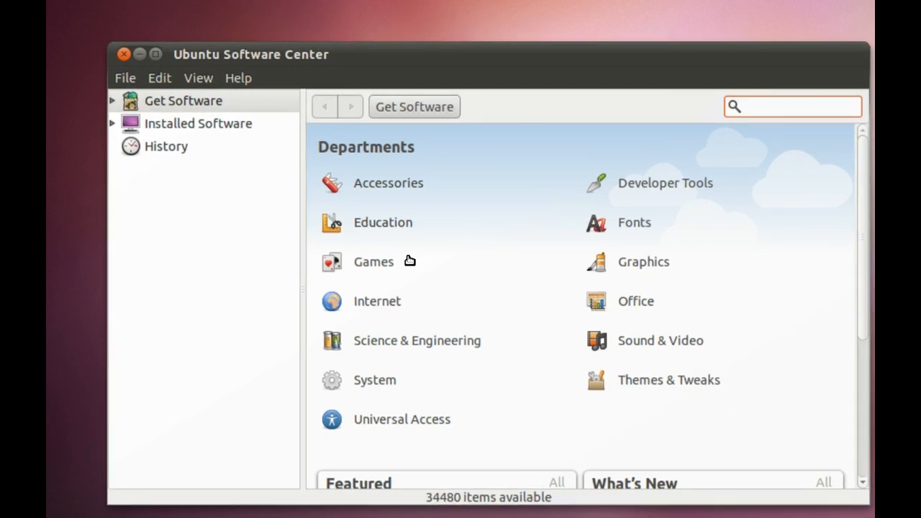
pyautogui.click(791, 106)
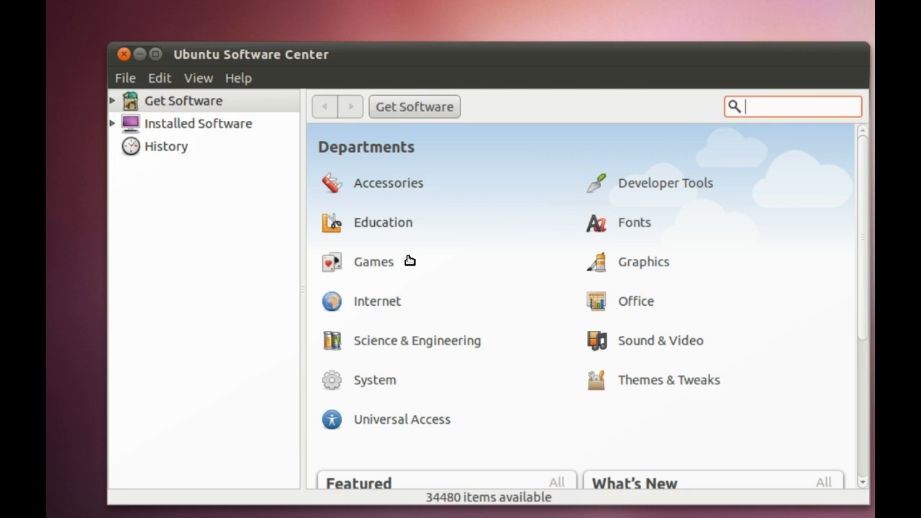
pyautogui.click(159, 78)
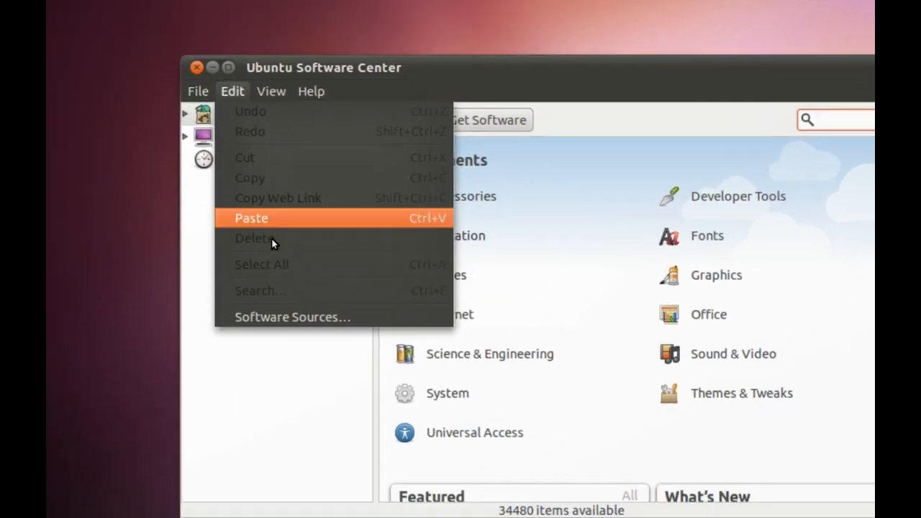
# Authenticate into Software Sources and set Download from to Main server
pyautogui.click(292, 316)
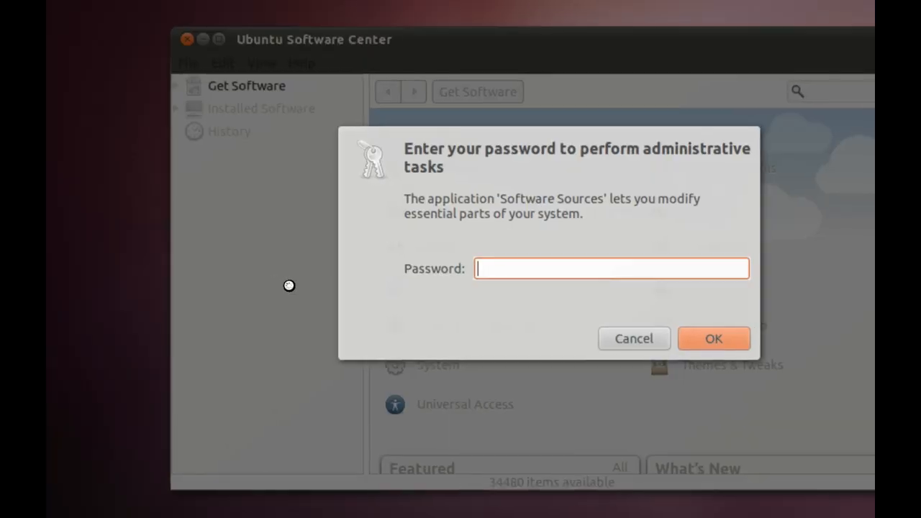
pyautogui.write('•••••')
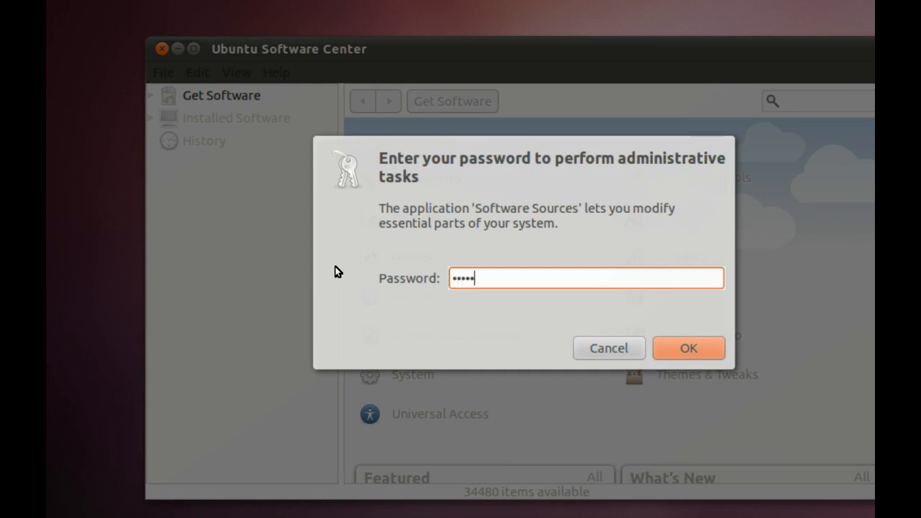
pyautogui.click(688, 347)
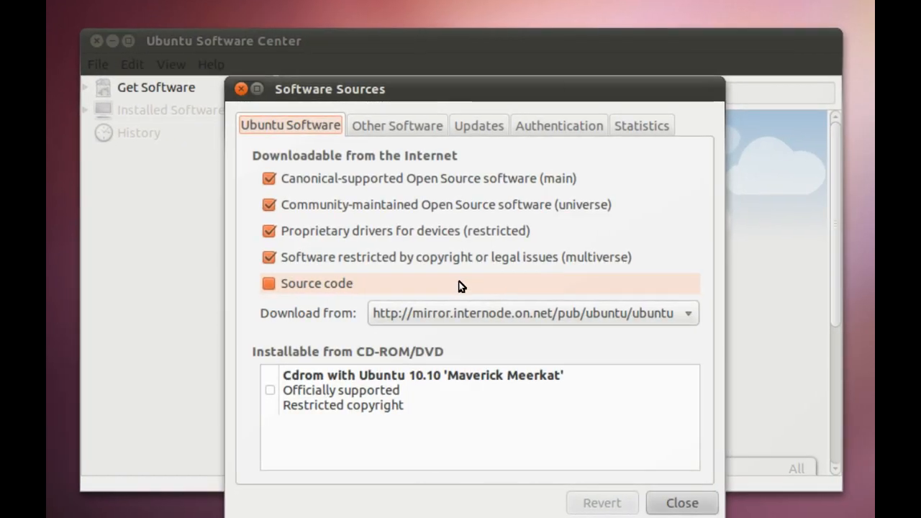
pyautogui.click(532, 313)
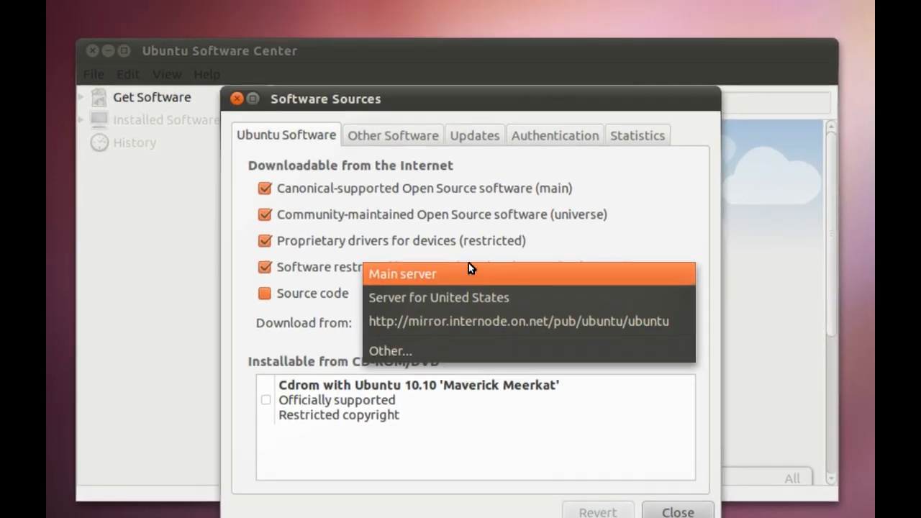
pyautogui.click(402, 273)
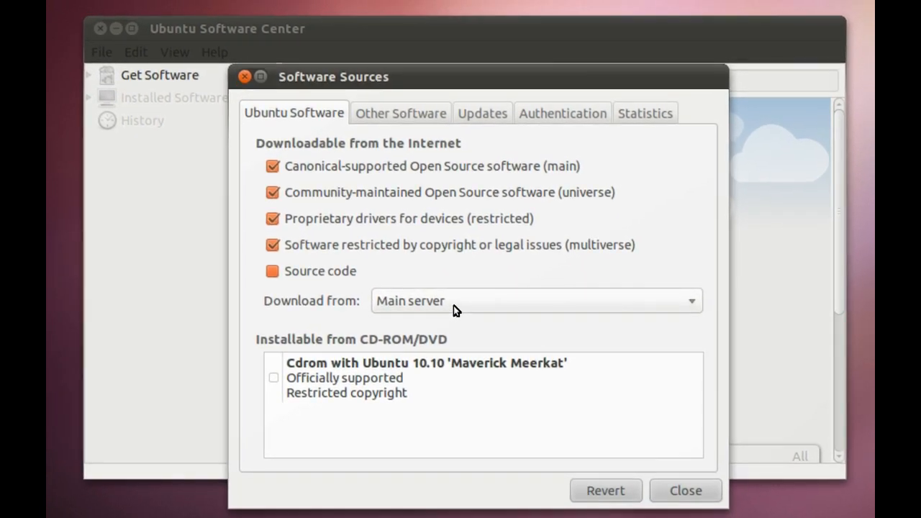
# Choose the Australian mirror mirror.internode.on.net as the download server
pyautogui.click(535, 301)
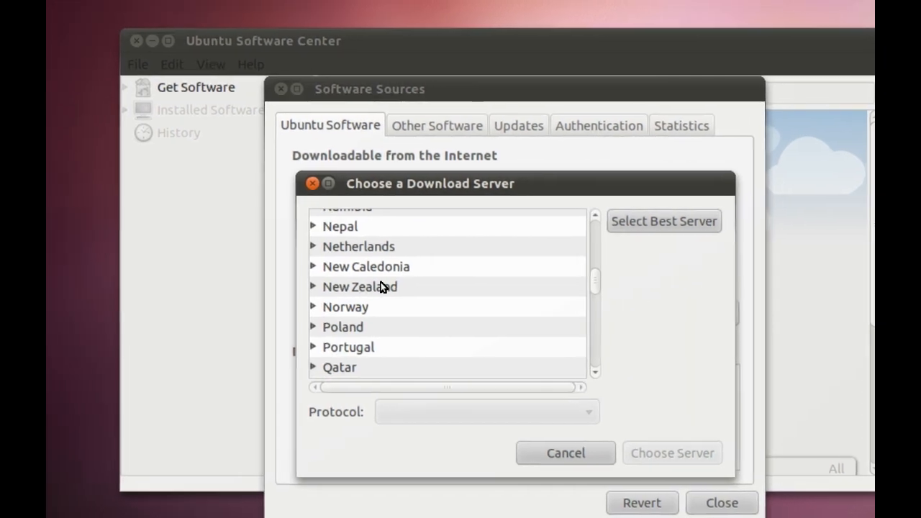
pyautogui.click(313, 287)
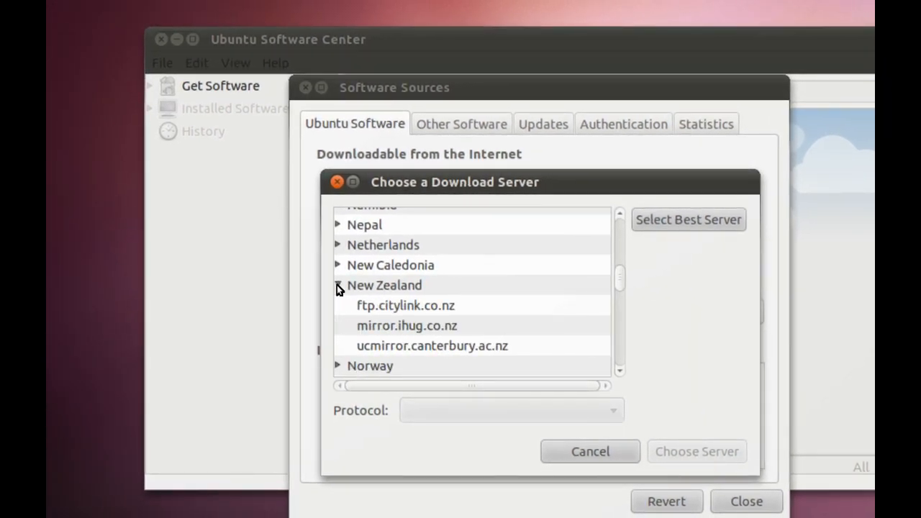
pyautogui.click(338, 285)
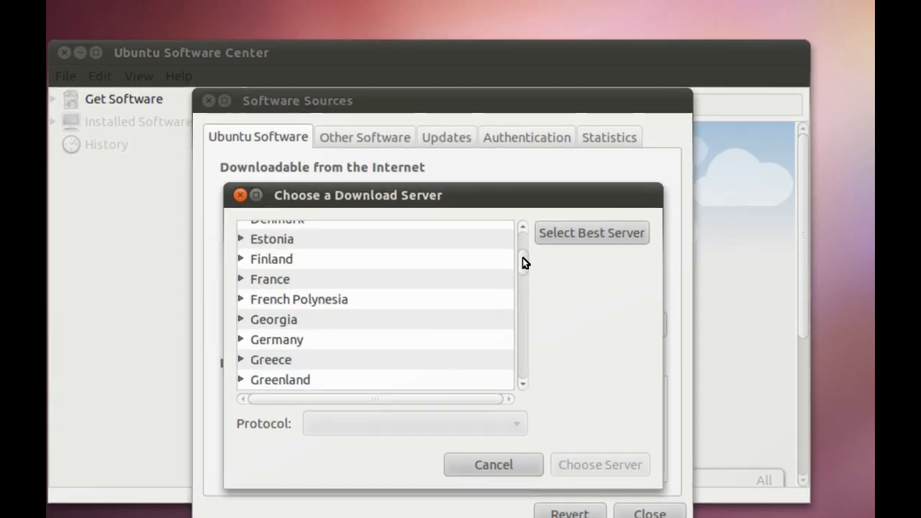
pyautogui.scroll(3)
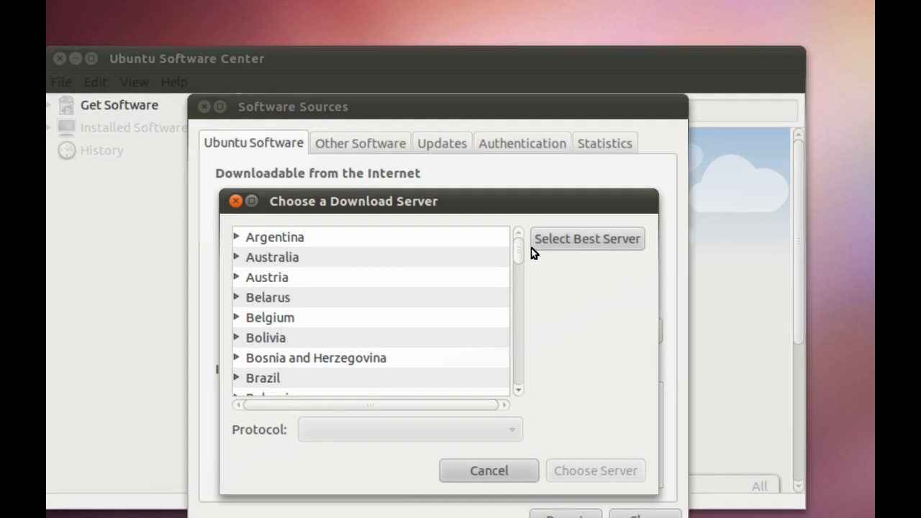
pyautogui.moveTo(536, 248)
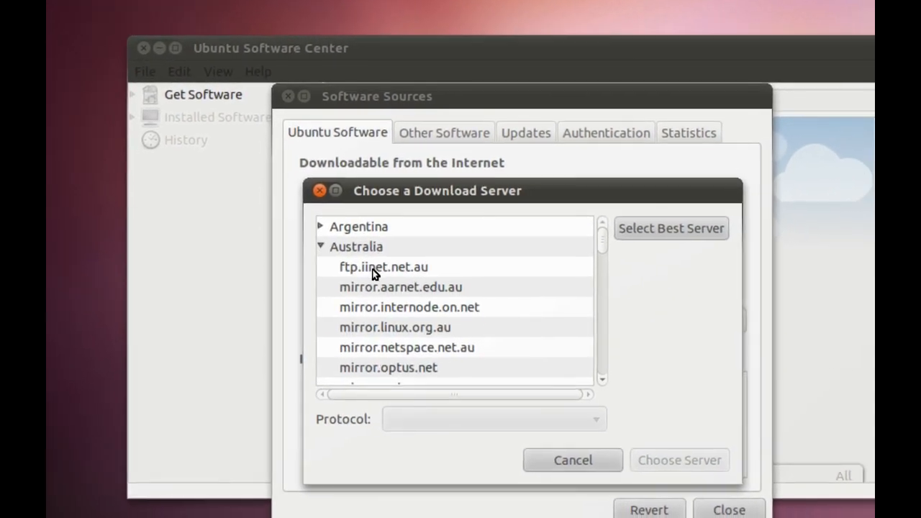
pyautogui.click(410, 306)
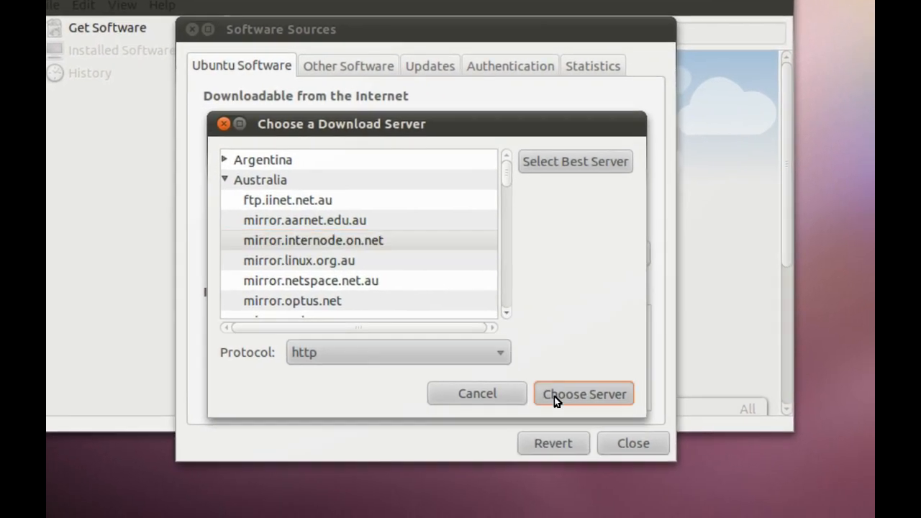
pyautogui.click(584, 393)
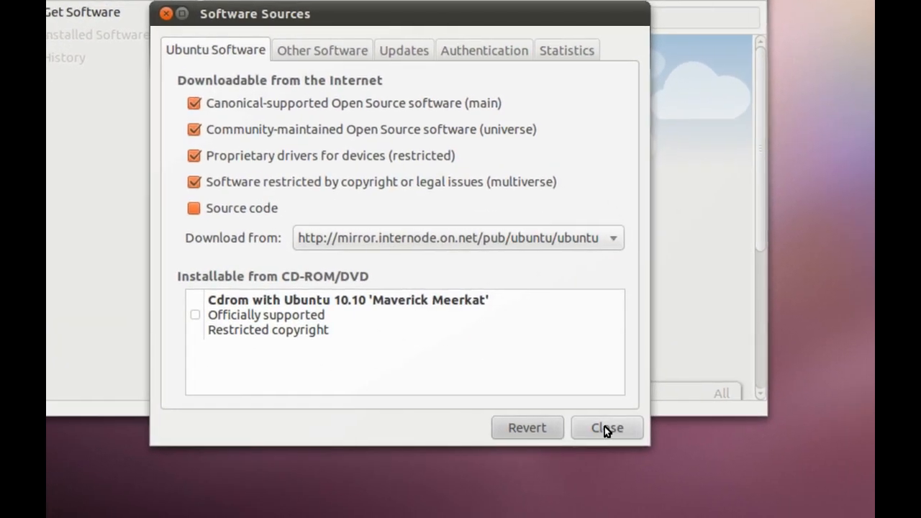
# Close Software Sources, follow the cache update under In Progress, then close Software Center
pyautogui.click(607, 427)
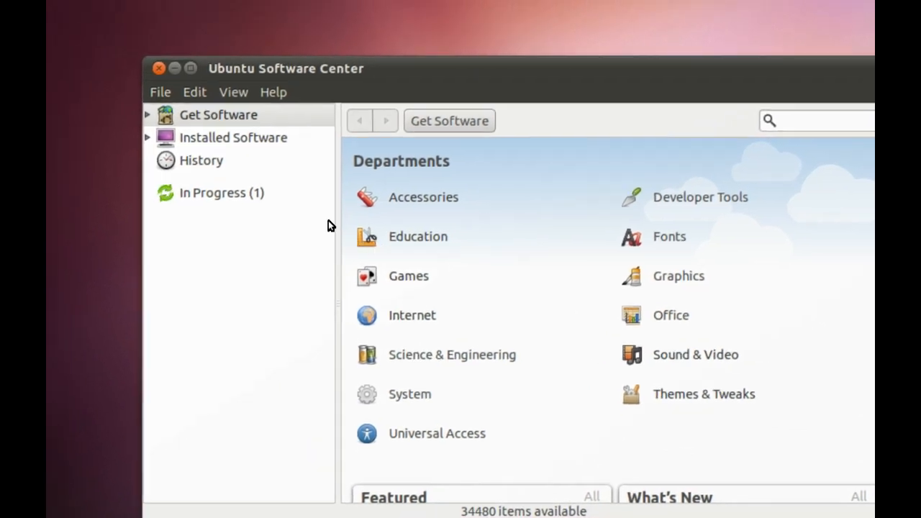
pyautogui.click(221, 192)
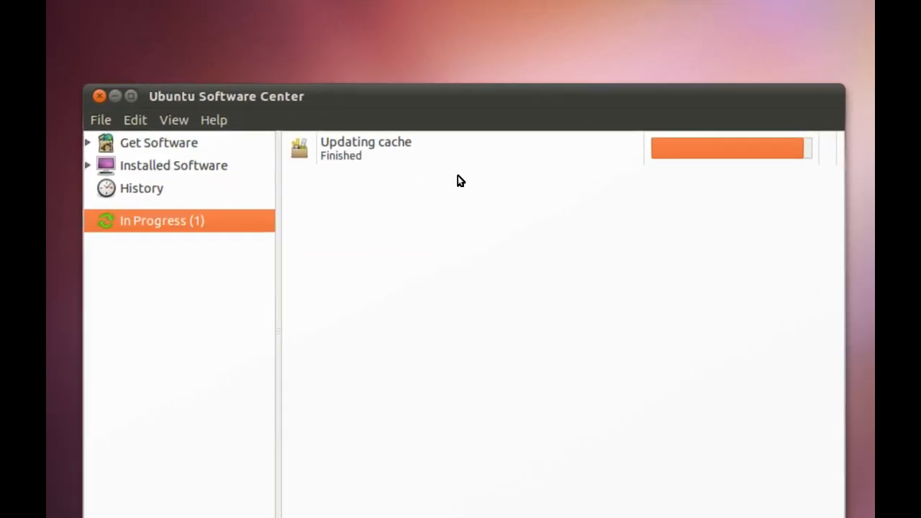
pyautogui.click(158, 142)
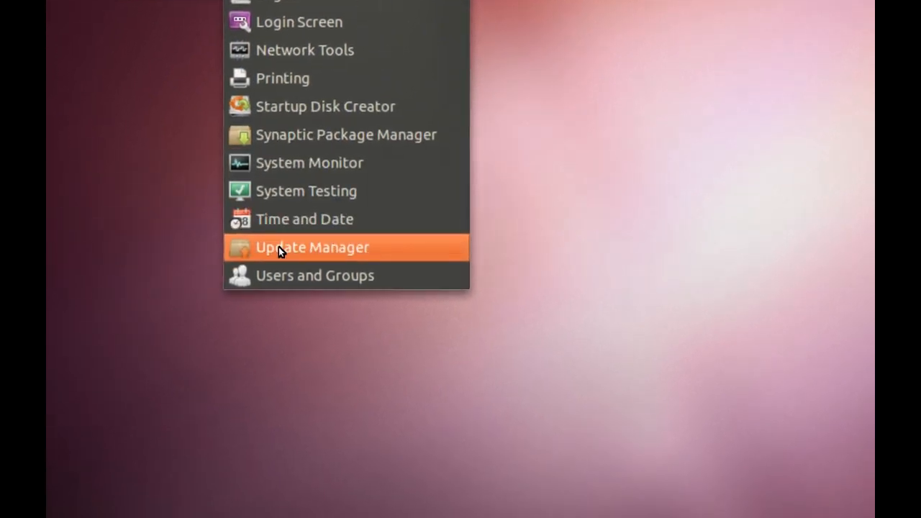
# Launch Update Manager and scroll through its 205 pending updates (206.0 MB)
pyautogui.click(312, 247)
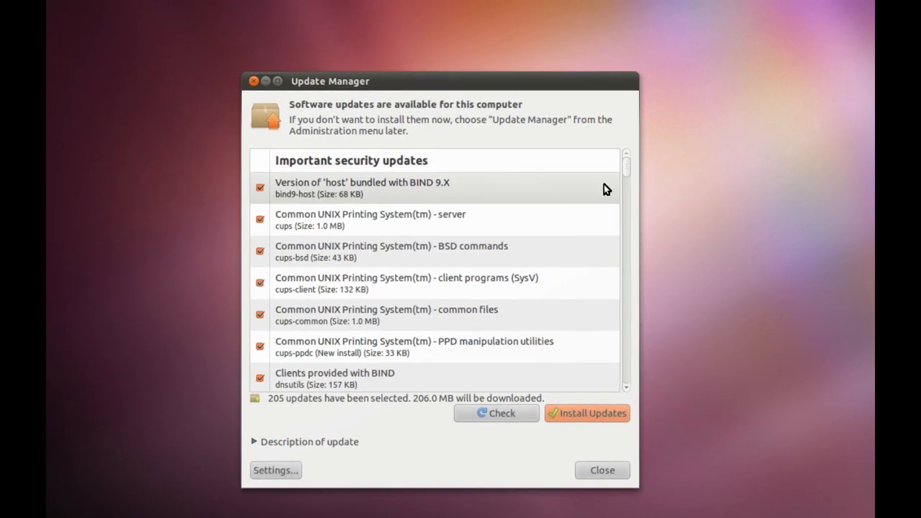
pyautogui.scroll(-3)
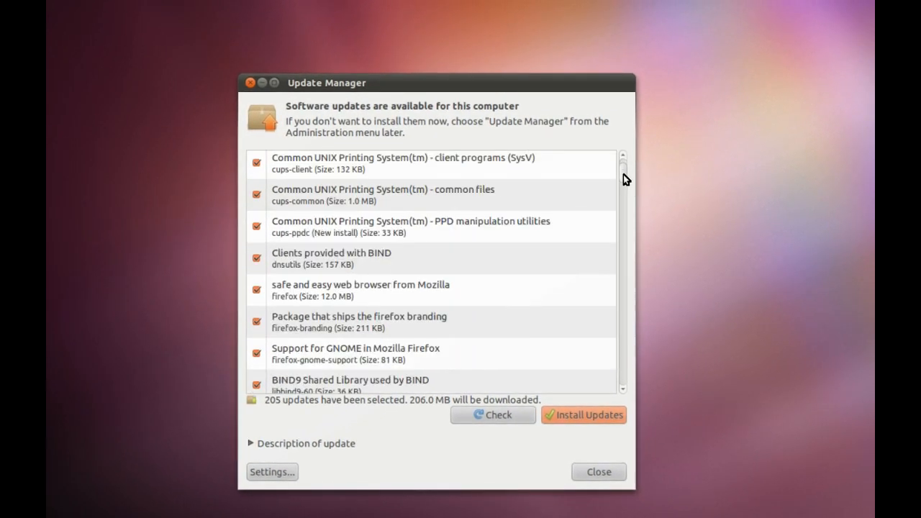
pyautogui.scroll(-3)
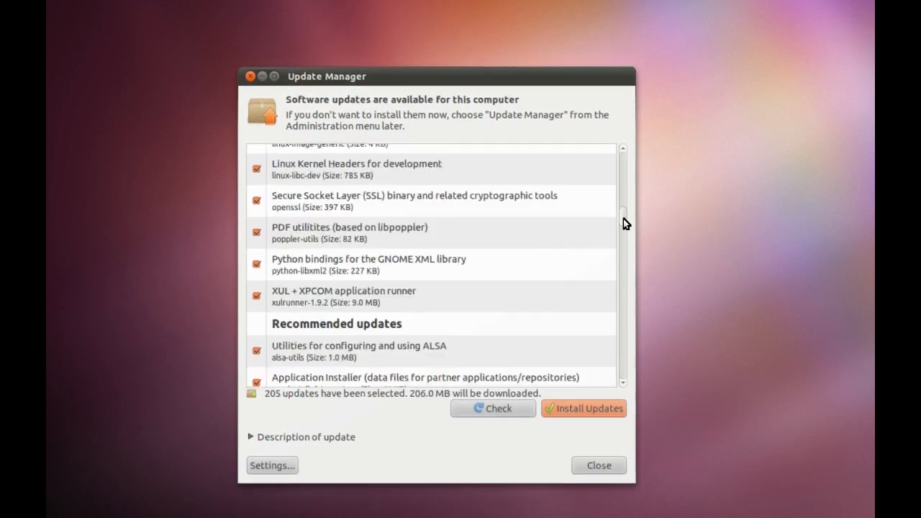
pyautogui.scroll(3)
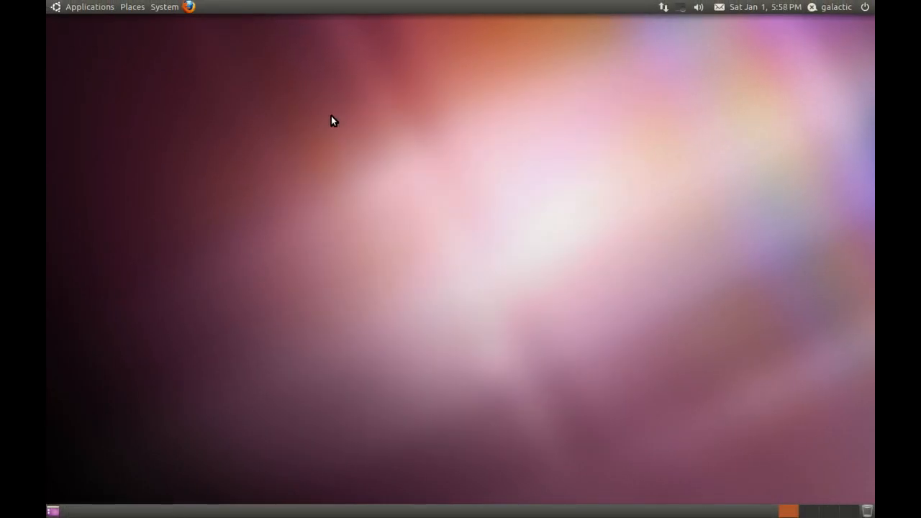
pyautogui.moveTo(293, 110)
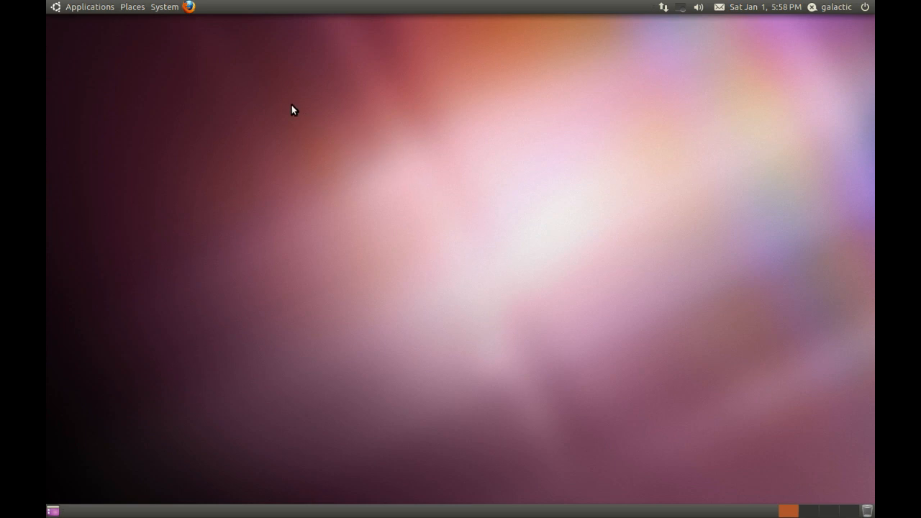
pyautogui.moveTo(268, 103)
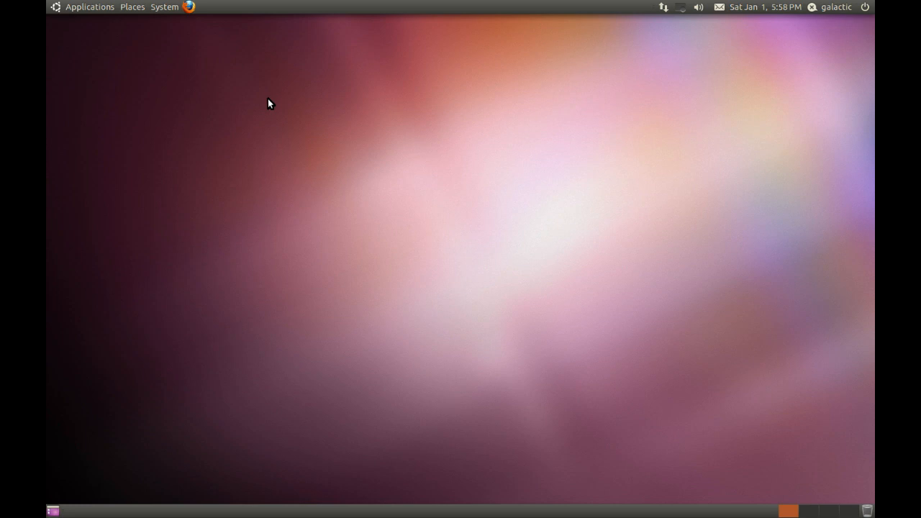
# Open the Applications menu in the top panel
pyautogui.click(90, 7)
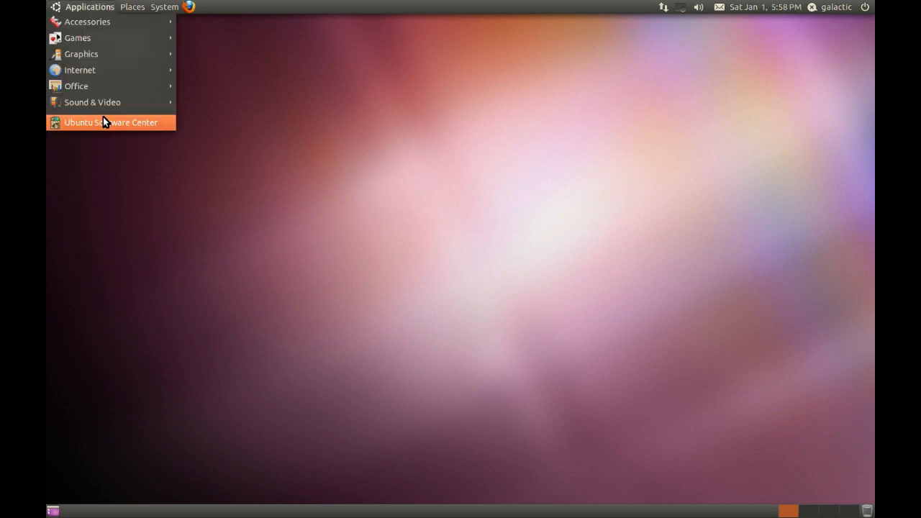
# Search Software Center for 'restricted' and open the Ubuntu restricted extras details
pyautogui.click(110, 123)
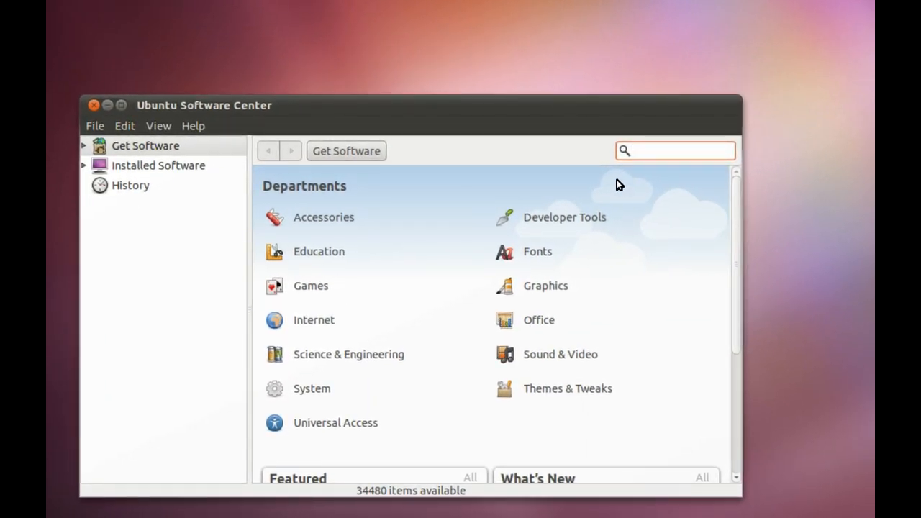
pyautogui.write('restric')
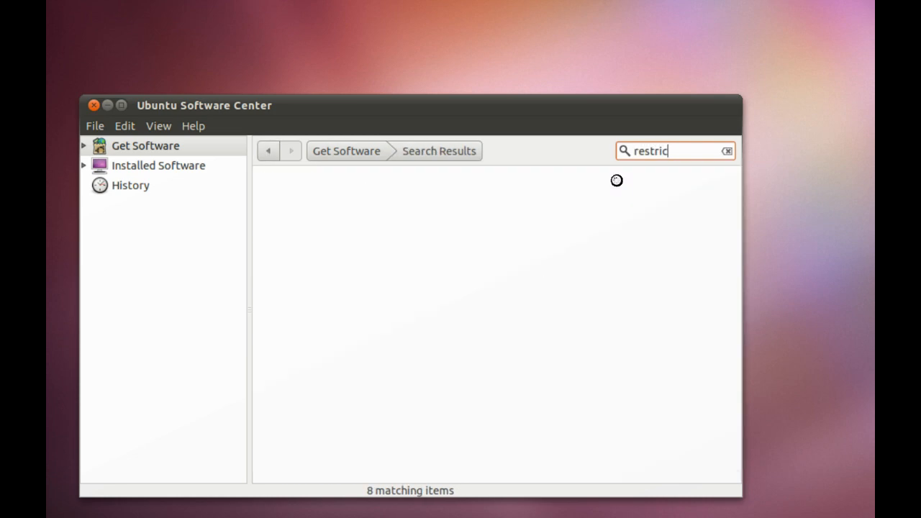
pyautogui.write('ted')
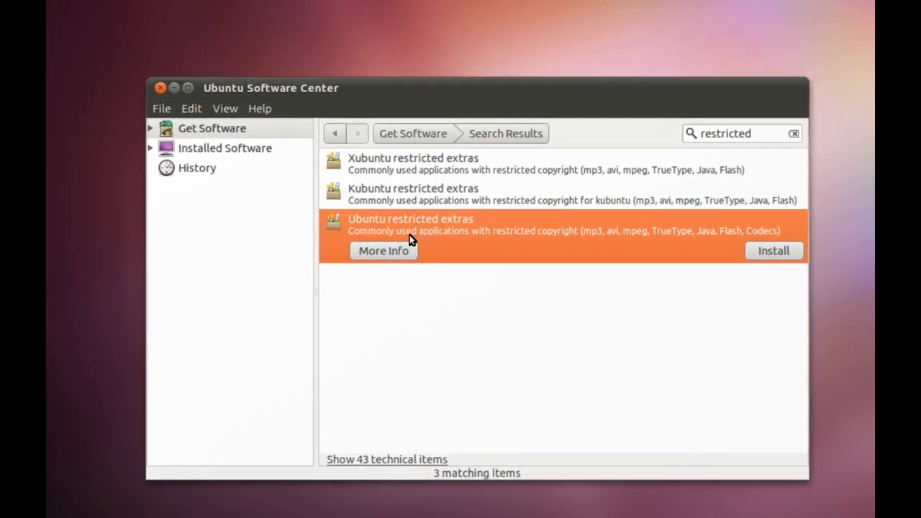
pyautogui.click(383, 250)
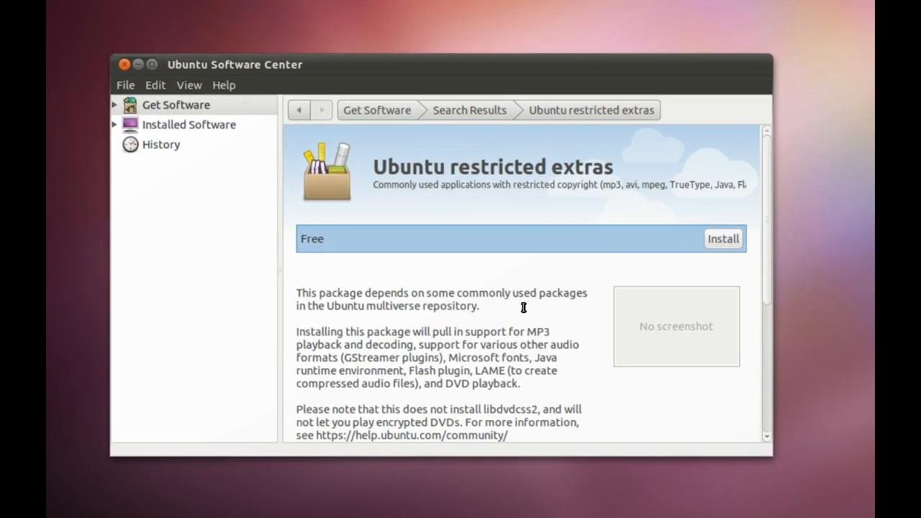
pyautogui.scroll(-3)
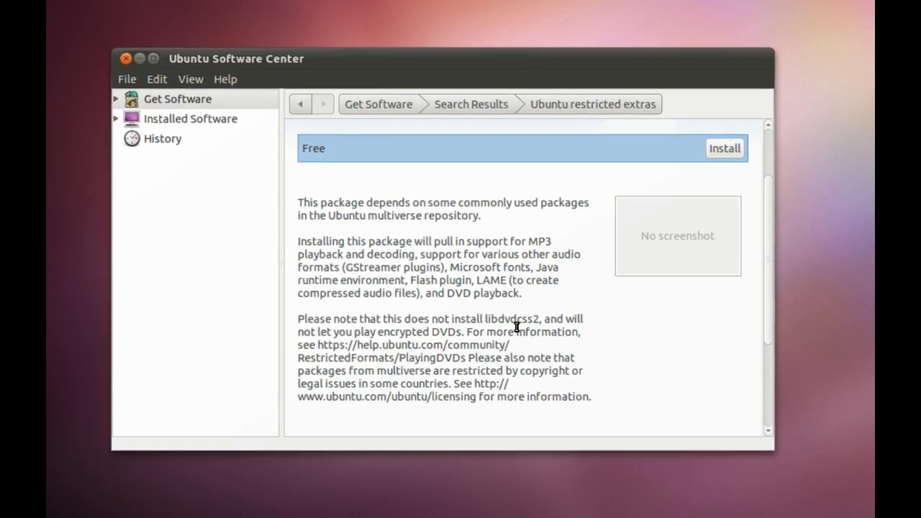
pyautogui.doubleClick(504, 321)
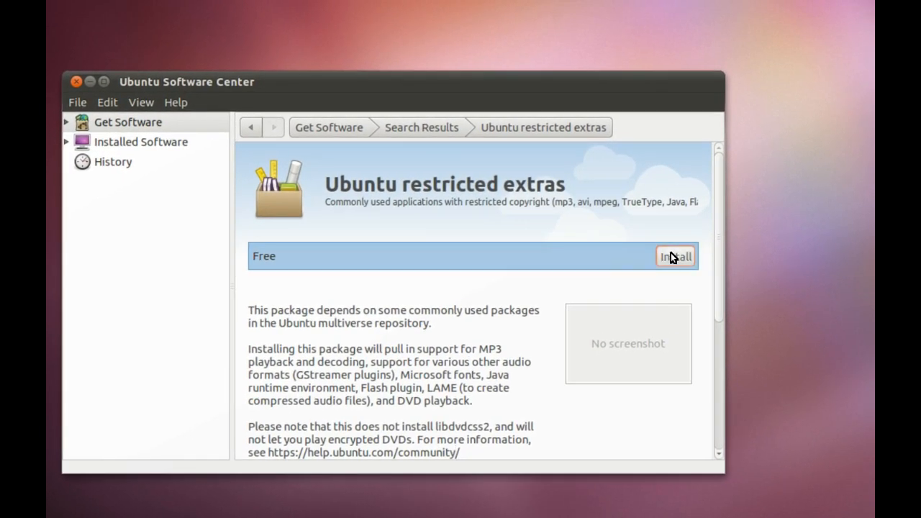
# Authorise installing Ubuntu restricted extras, then minimise Software Center during the download
pyautogui.click(674, 256)
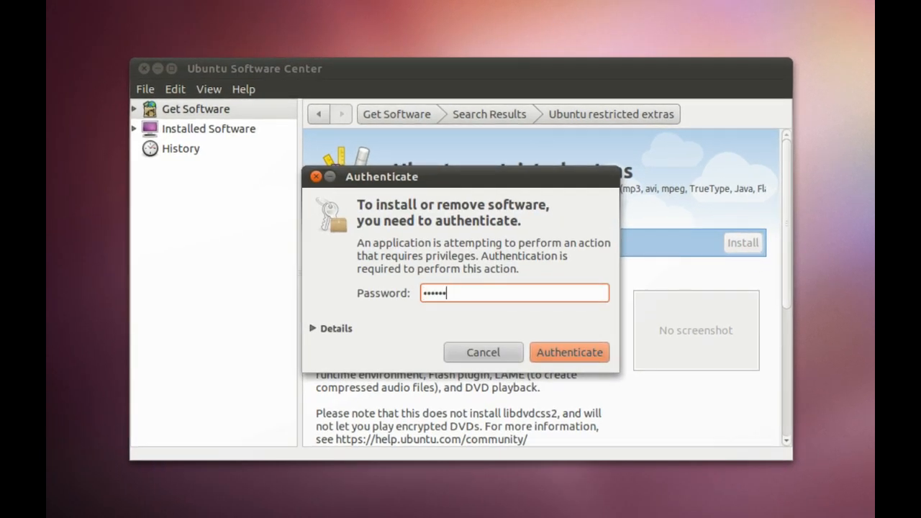
pyautogui.press('backspace')
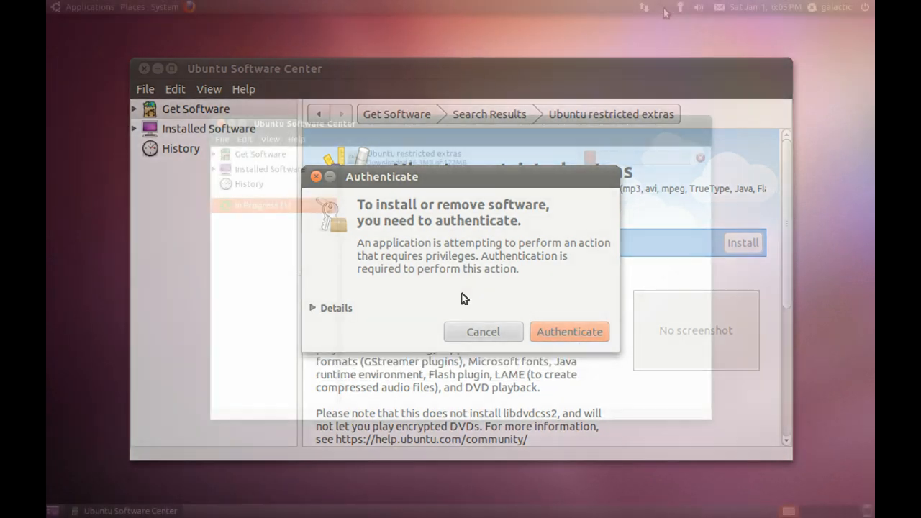
pyautogui.click(569, 332)
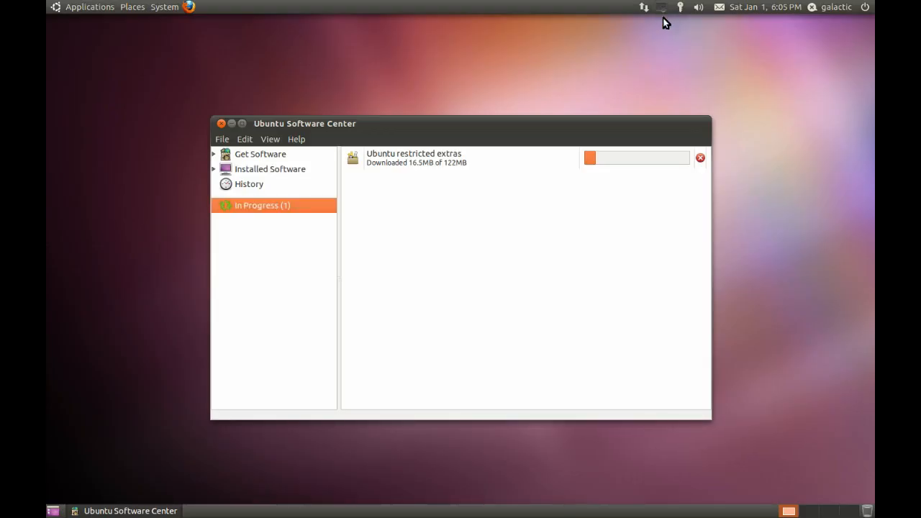
pyautogui.moveTo(406, 191)
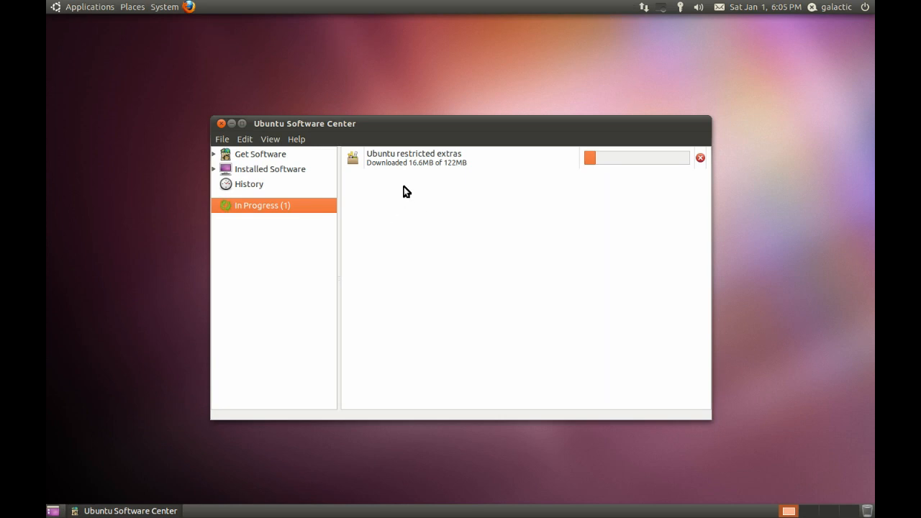
pyautogui.moveTo(418, 172)
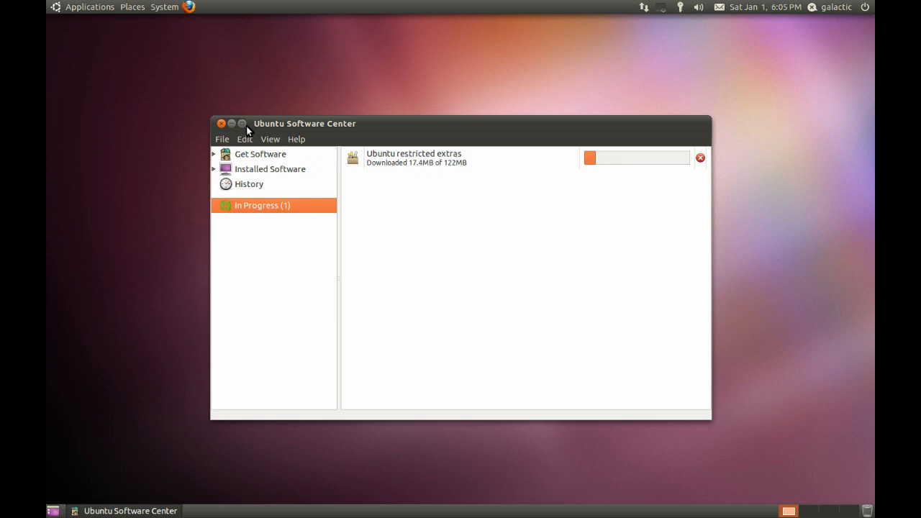
pyautogui.moveTo(239, 126)
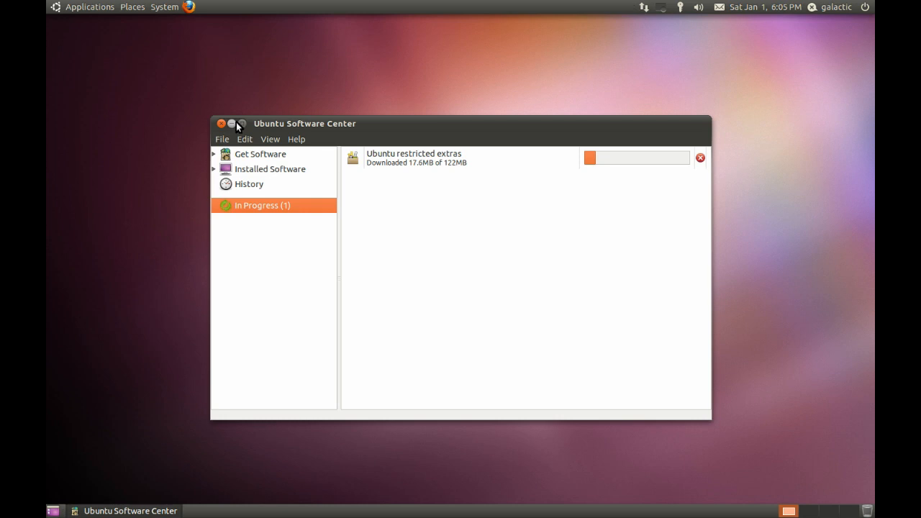
pyautogui.click(232, 124)
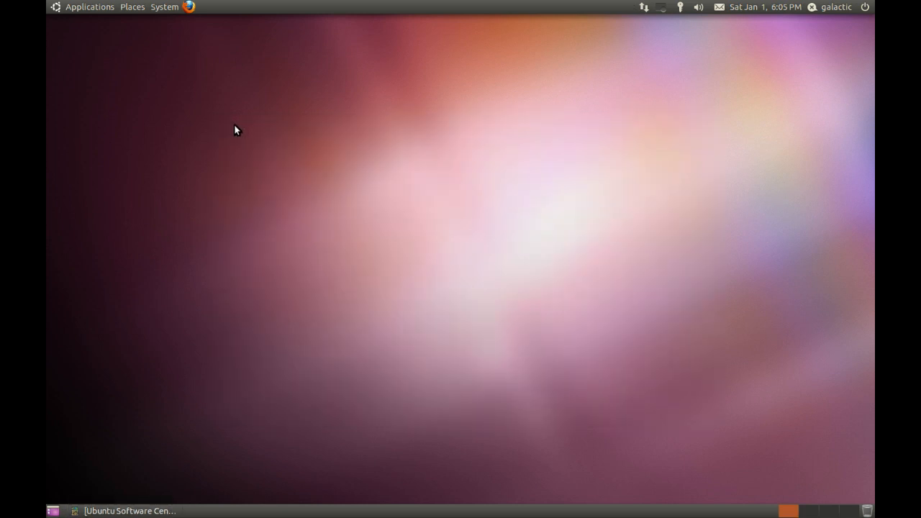
pyautogui.moveTo(868, 25)
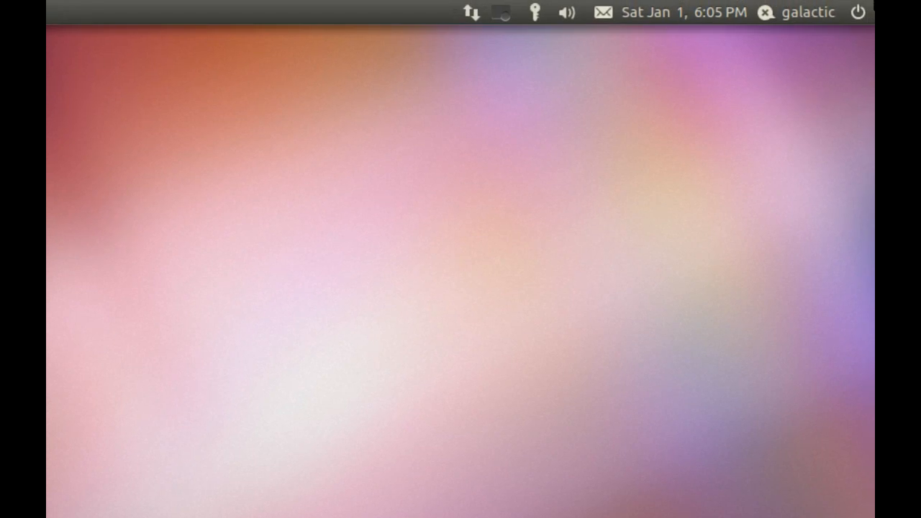
# Open the session menu from the power icon in the top panel
pyautogui.click(859, 13)
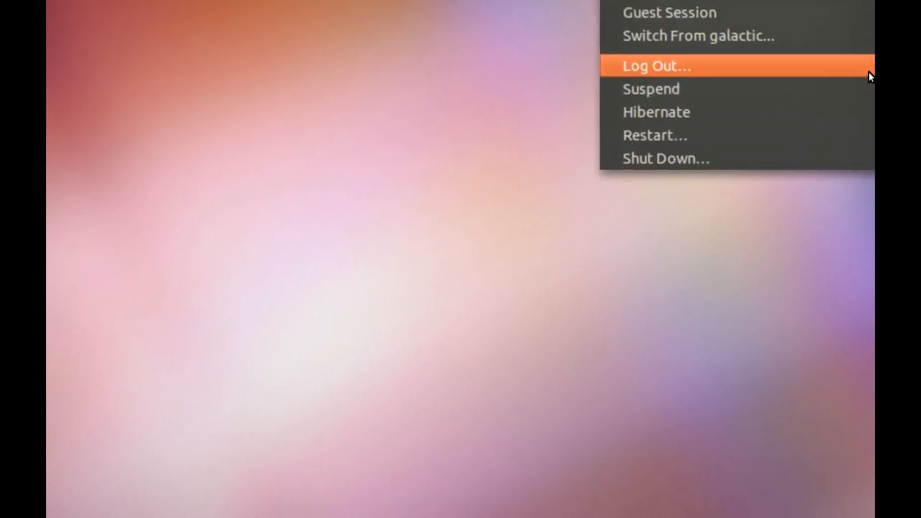
pyautogui.moveTo(870, 79)
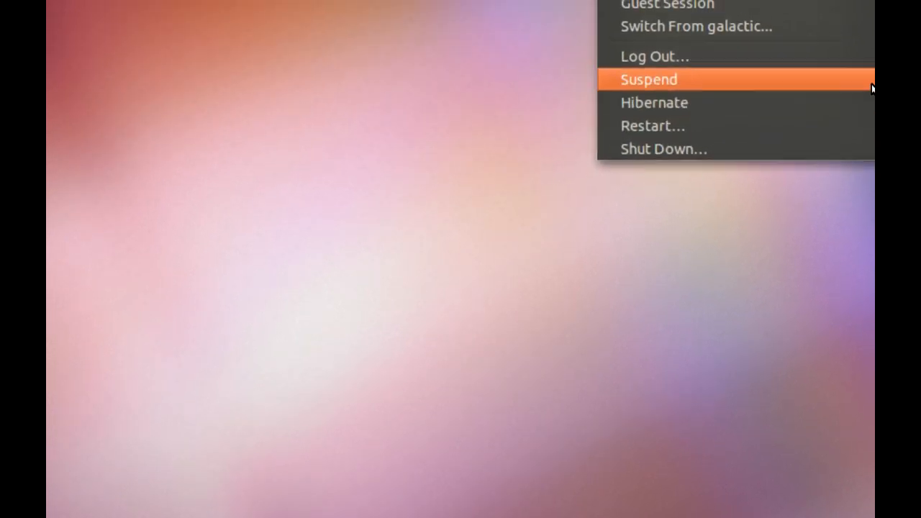
pyautogui.moveTo(871, 101)
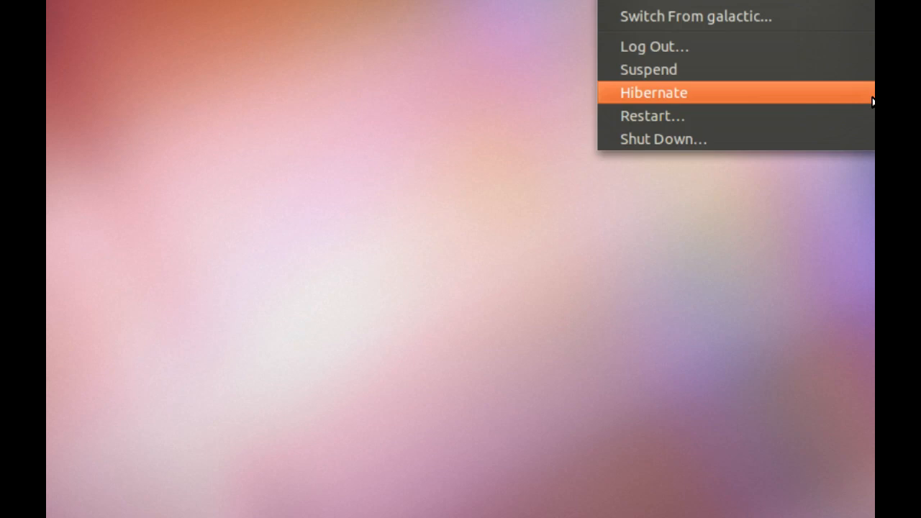
pyautogui.moveTo(863, 88)
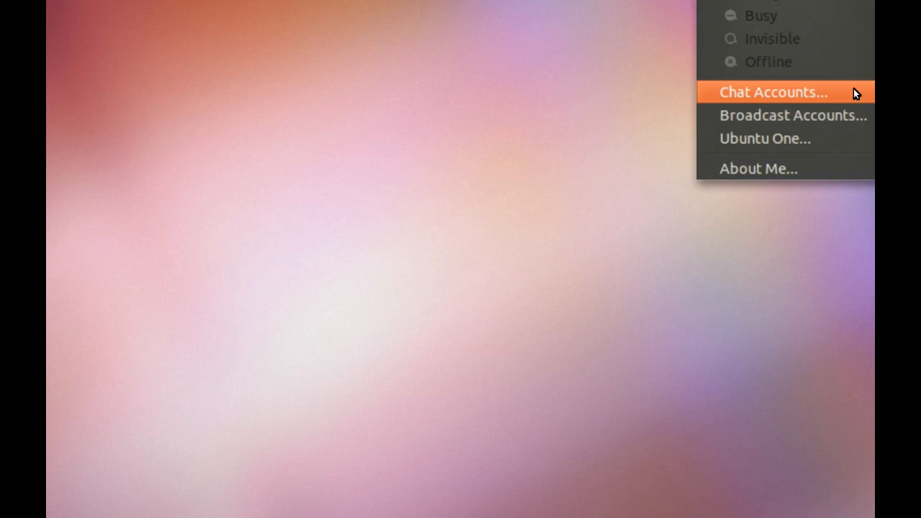
pyautogui.moveTo(853, 115)
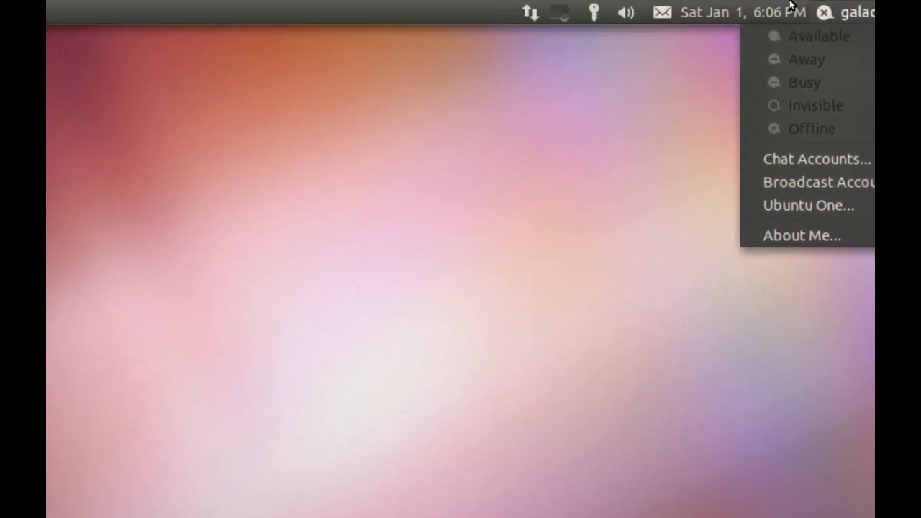
# Open the calendar and Clock Preferences, start adding a location, then cancel it
pyautogui.click(741, 12)
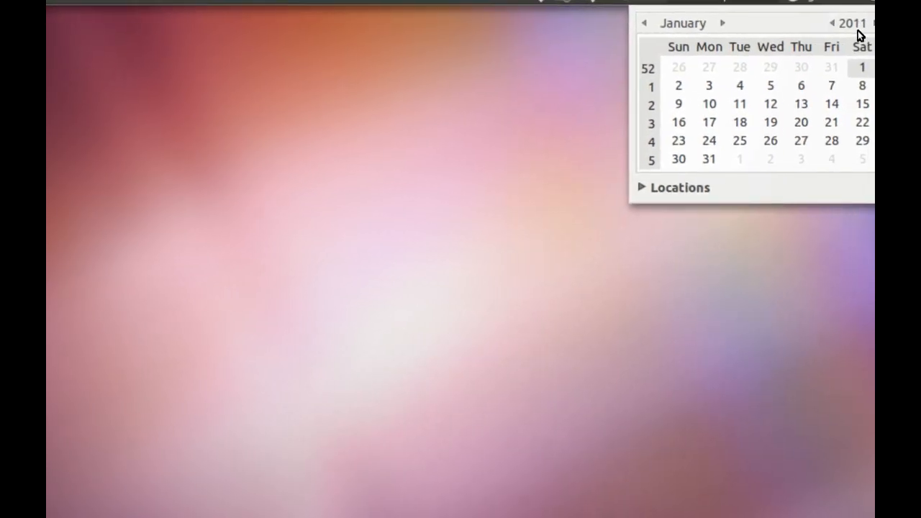
pyautogui.click(672, 187)
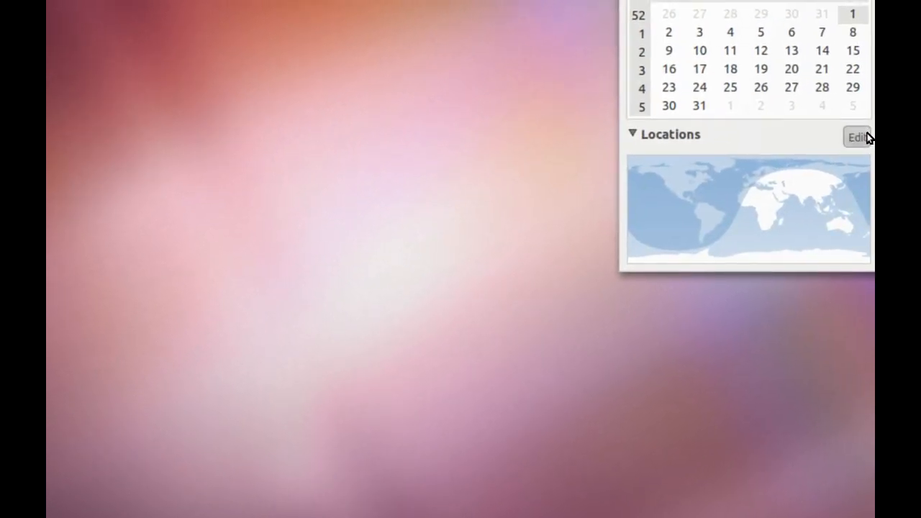
pyautogui.click(857, 137)
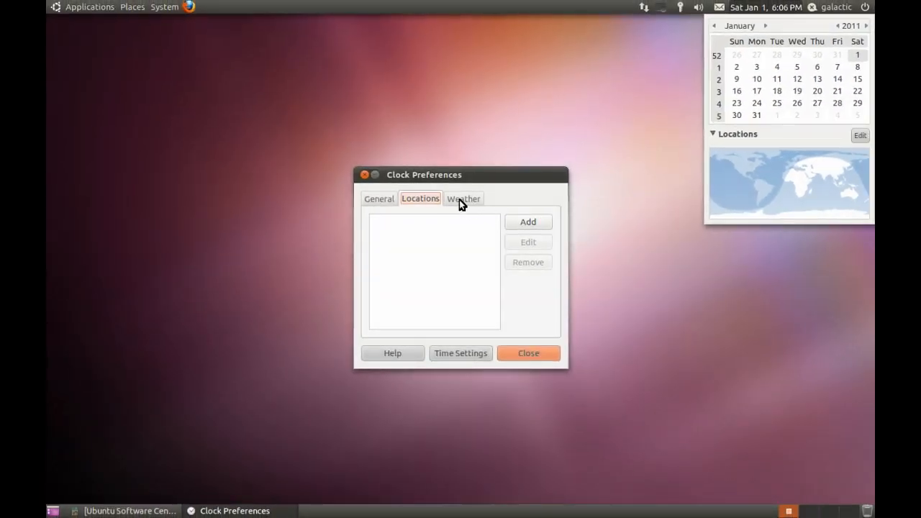
pyautogui.moveTo(511, 223)
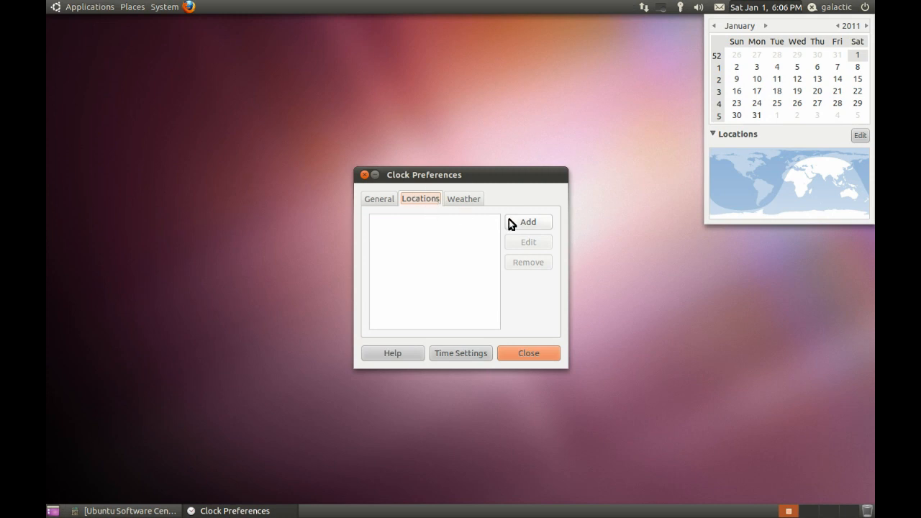
pyautogui.click(528, 221)
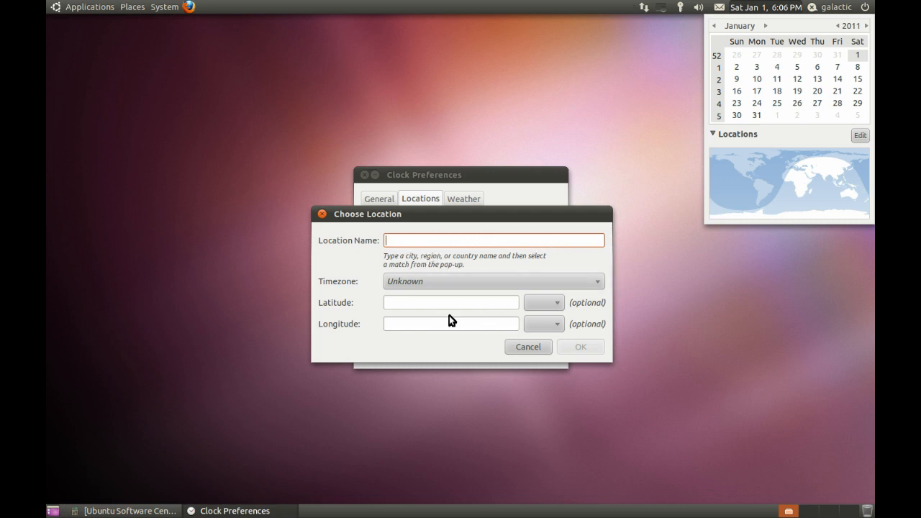
pyautogui.moveTo(543, 344)
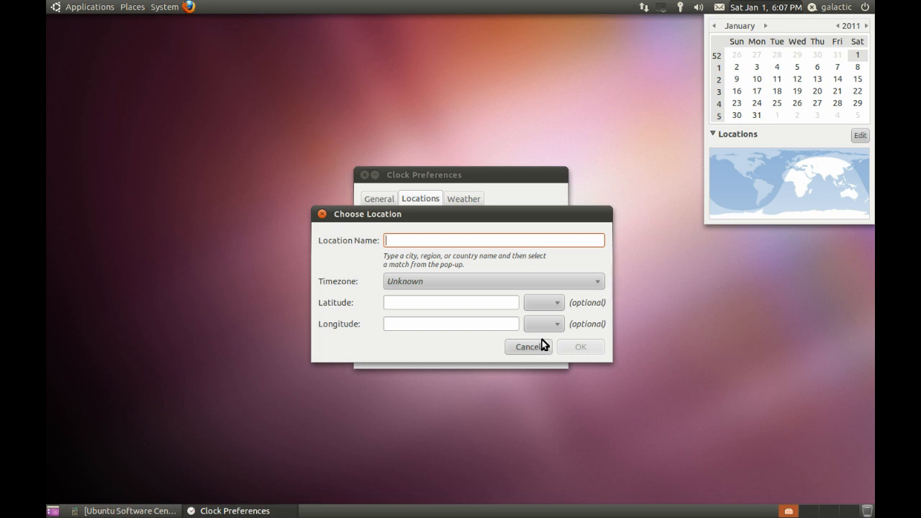
pyautogui.click(527, 346)
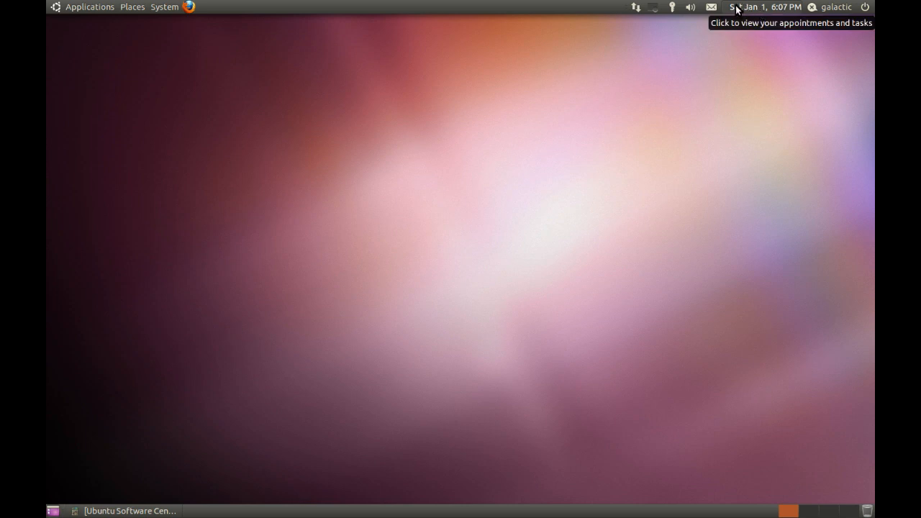
pyautogui.moveTo(727, 11)
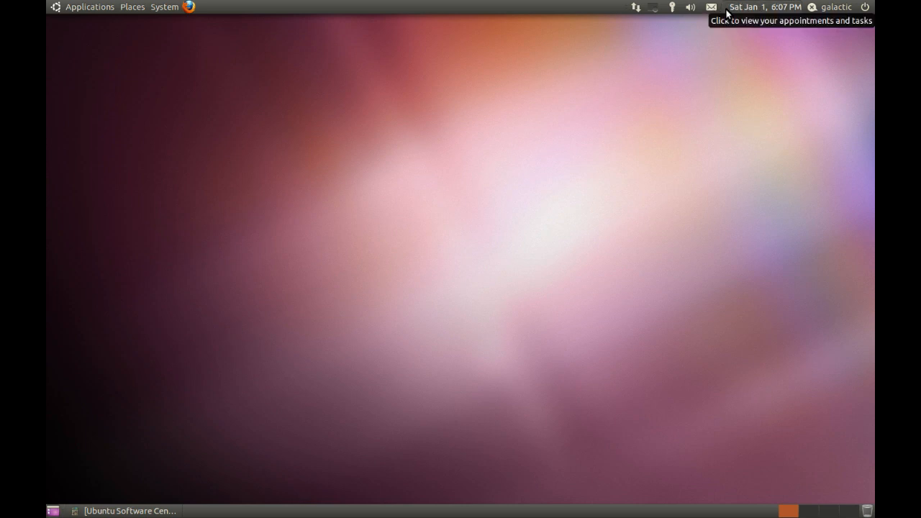
# Browse the chat and mail setup menu, close it, then show the volume controls
pyautogui.click(711, 7)
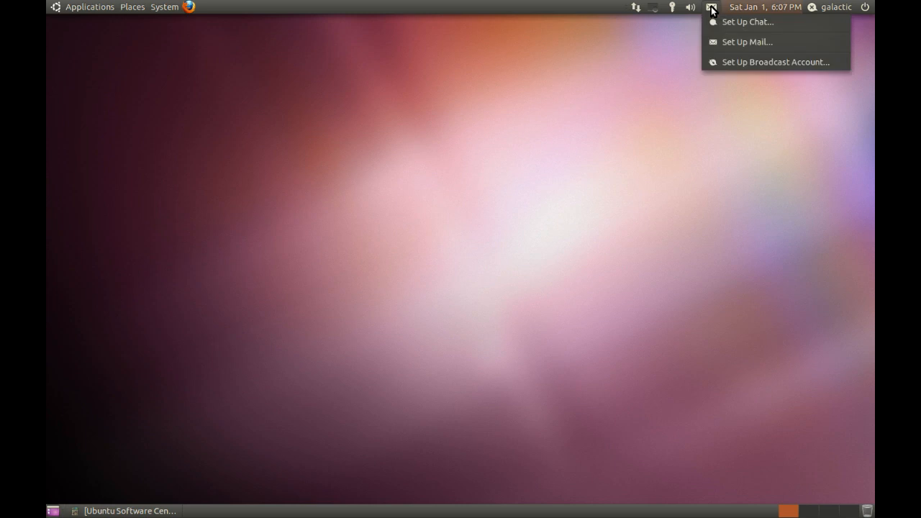
pyautogui.moveTo(716, 16)
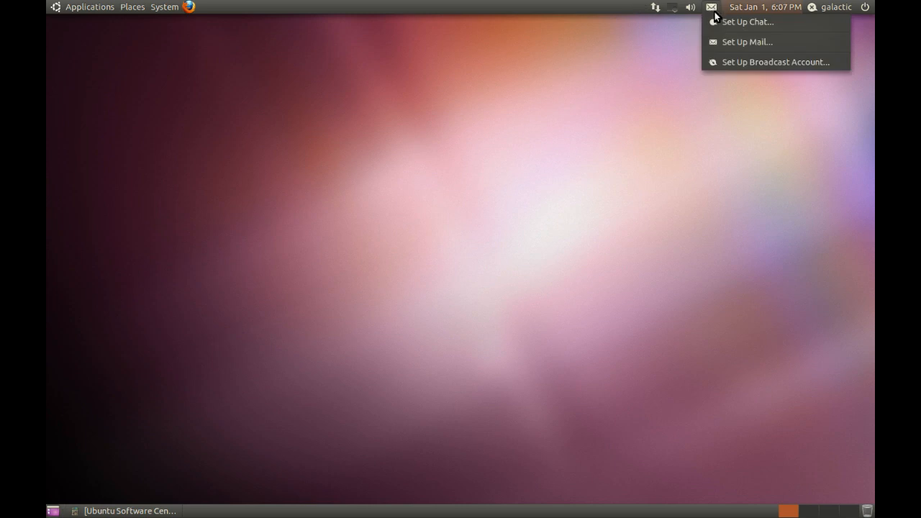
pyautogui.moveTo(749, 22)
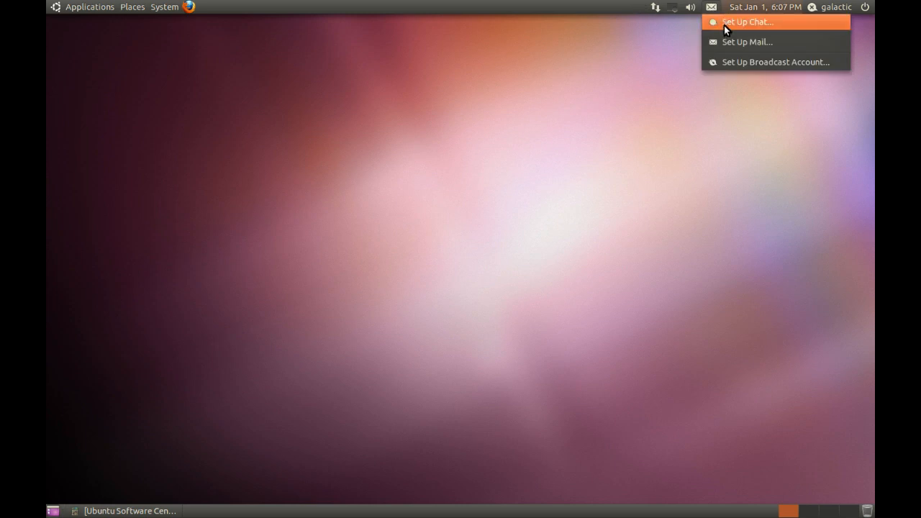
pyautogui.moveTo(726, 29)
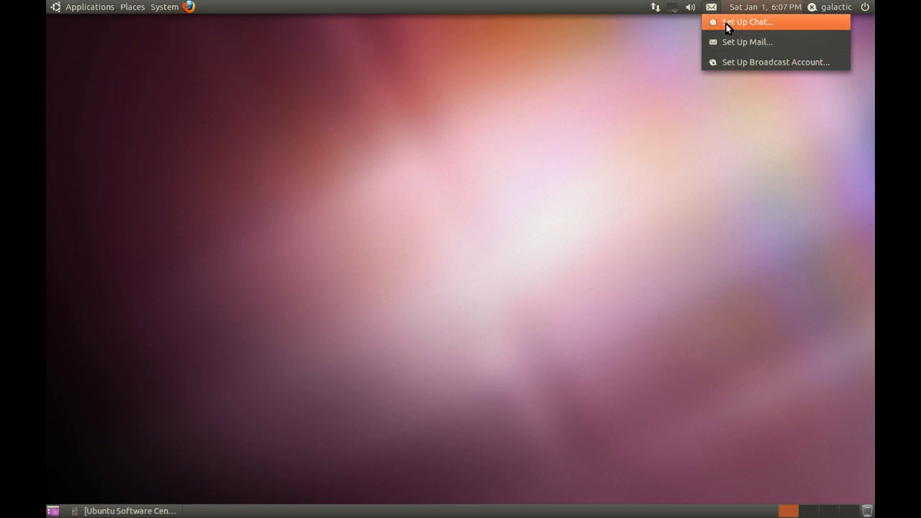
pyautogui.moveTo(732, 36)
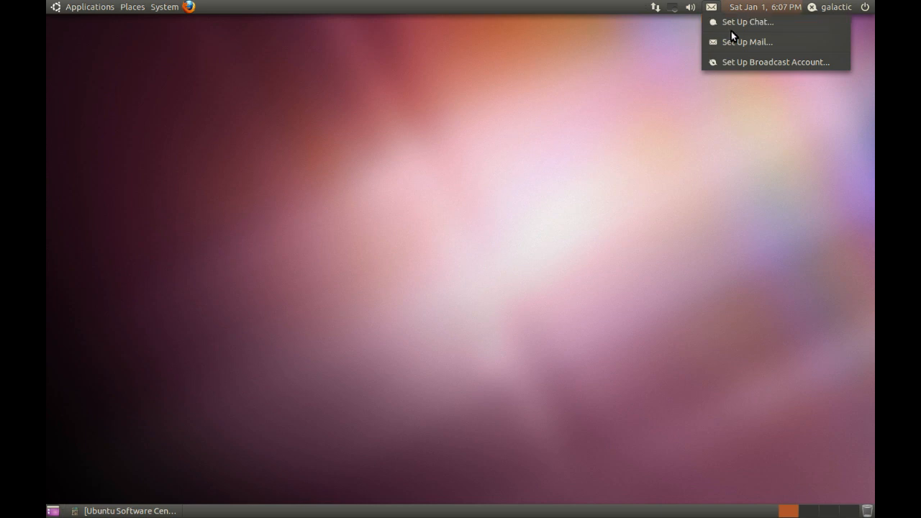
pyautogui.moveTo(738, 62)
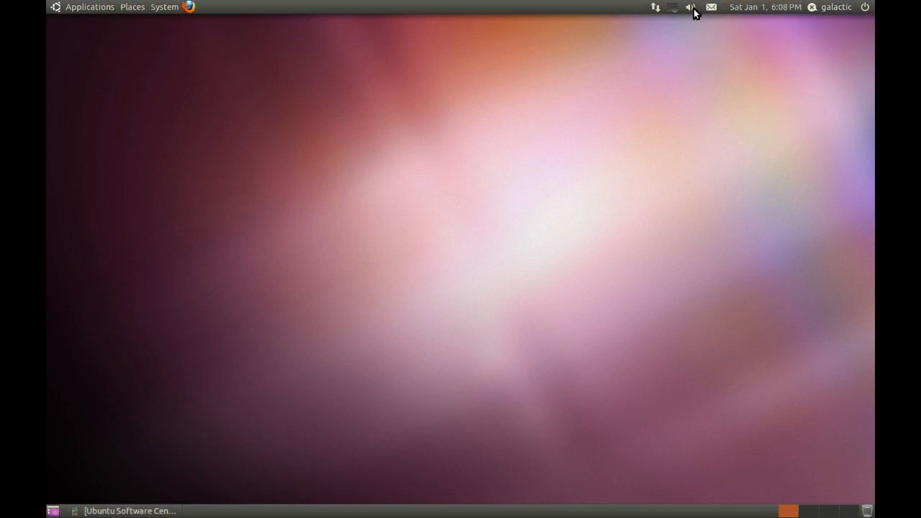
pyautogui.click(690, 7)
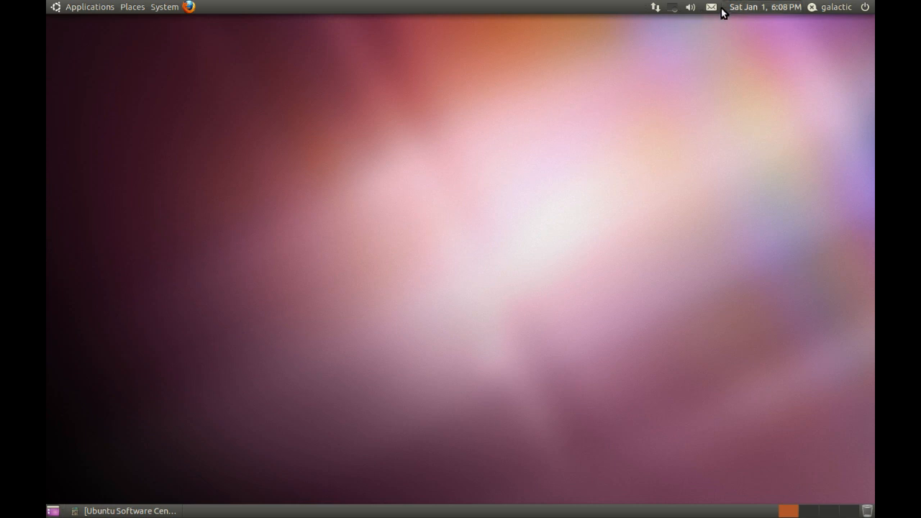
pyautogui.click(688, 7)
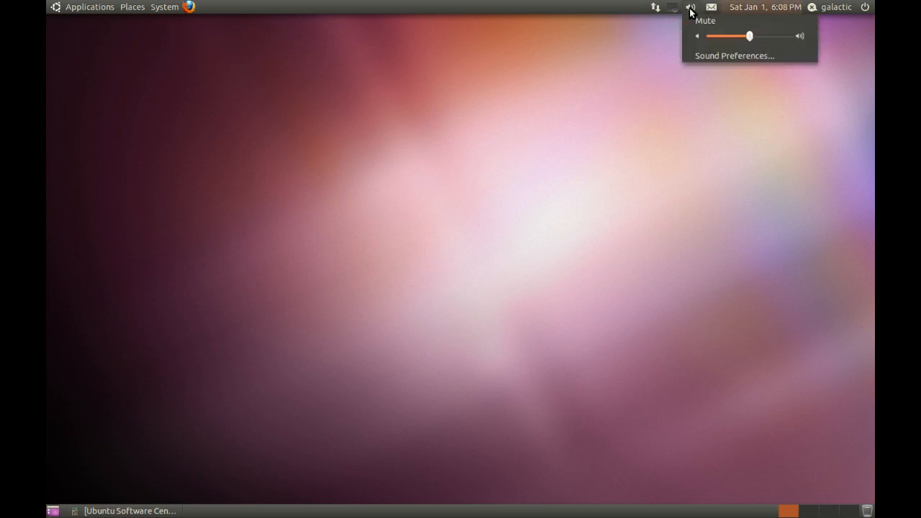
# Dismiss the volume menu and show the network menu with wired connection Auto eth0
pyautogui.click(656, 7)
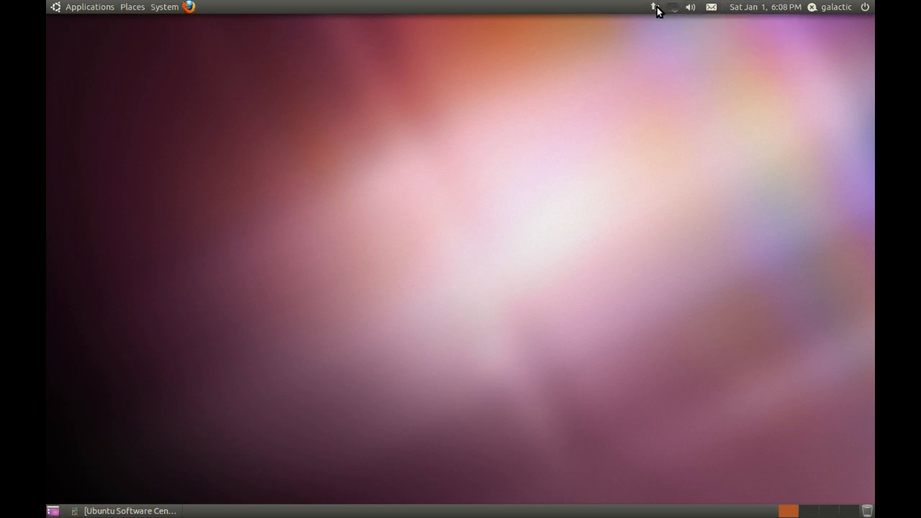
pyautogui.click(655, 7)
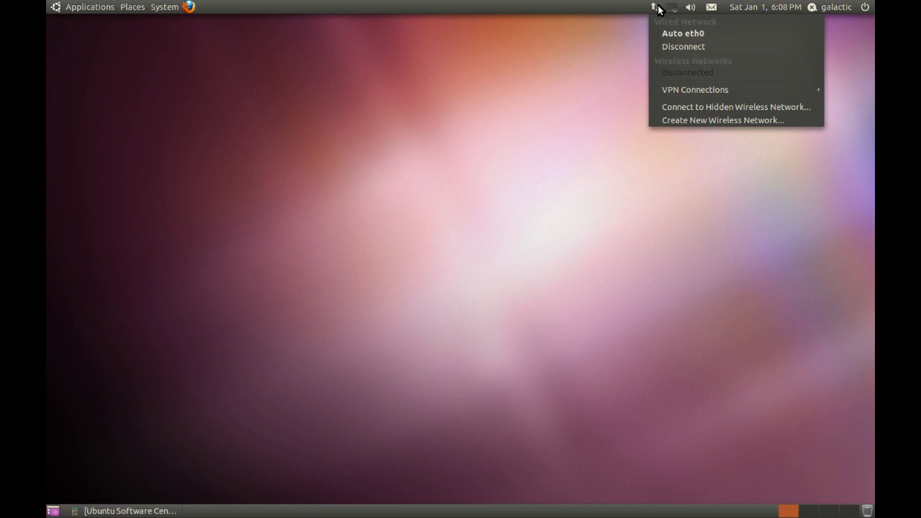
pyautogui.moveTo(661, 16)
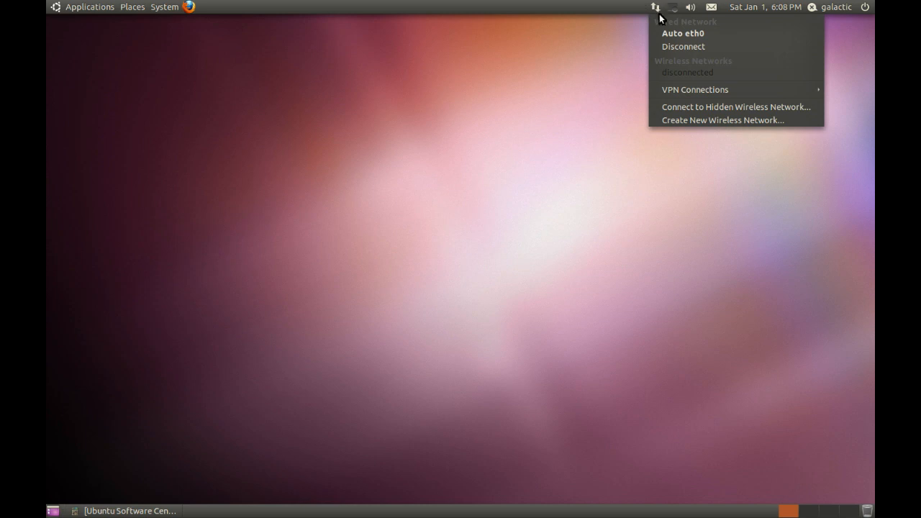
pyautogui.moveTo(663, 33)
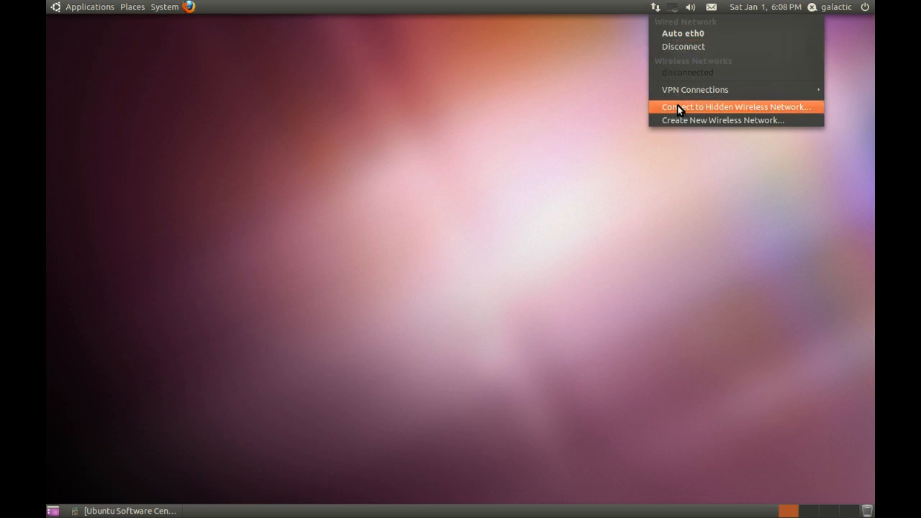
pyautogui.moveTo(658, 13)
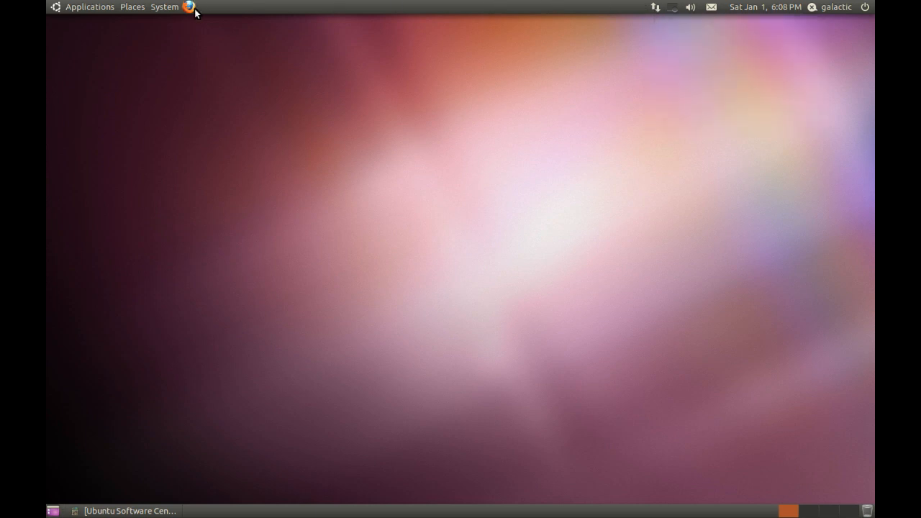
pyautogui.moveTo(189, 7)
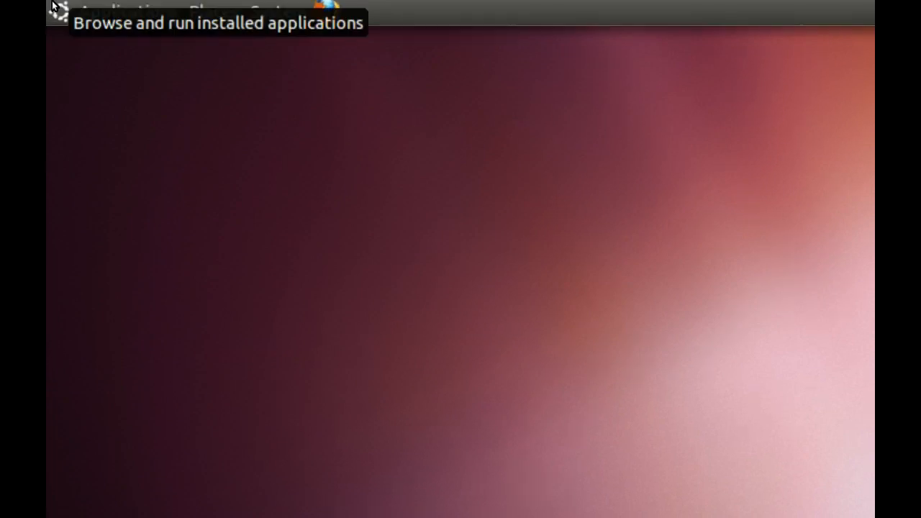
# Open the Applications menu in the top panel on the way to Places
pyautogui.click(134, 14)
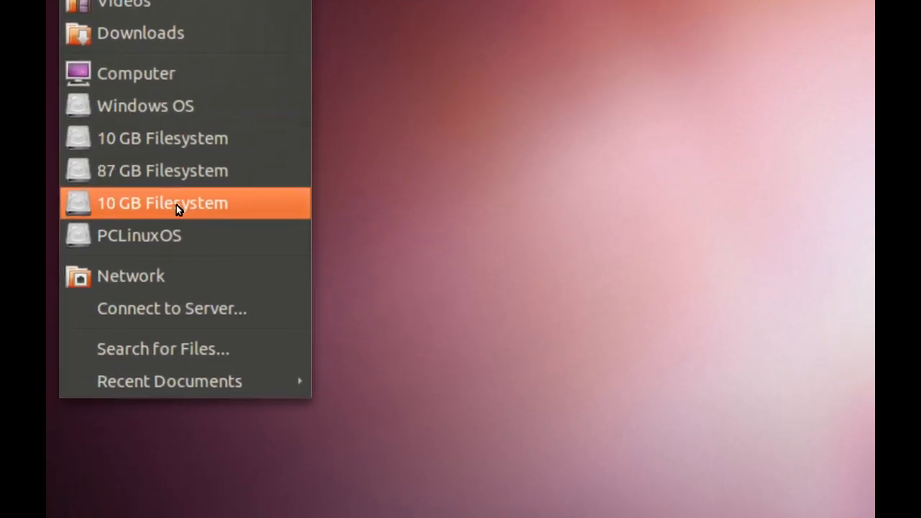
pyautogui.moveTo(171, 257)
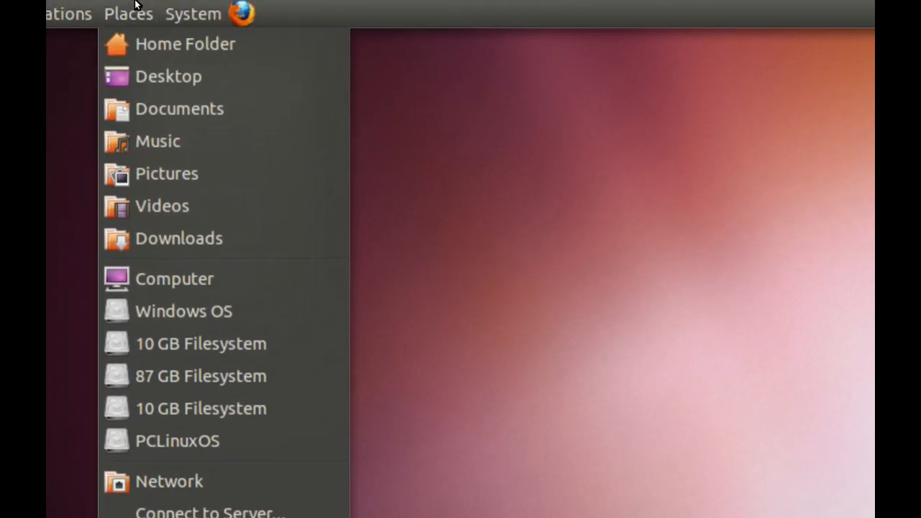
# Close the Places menu to move on to the System menu
pyautogui.click(176, 10)
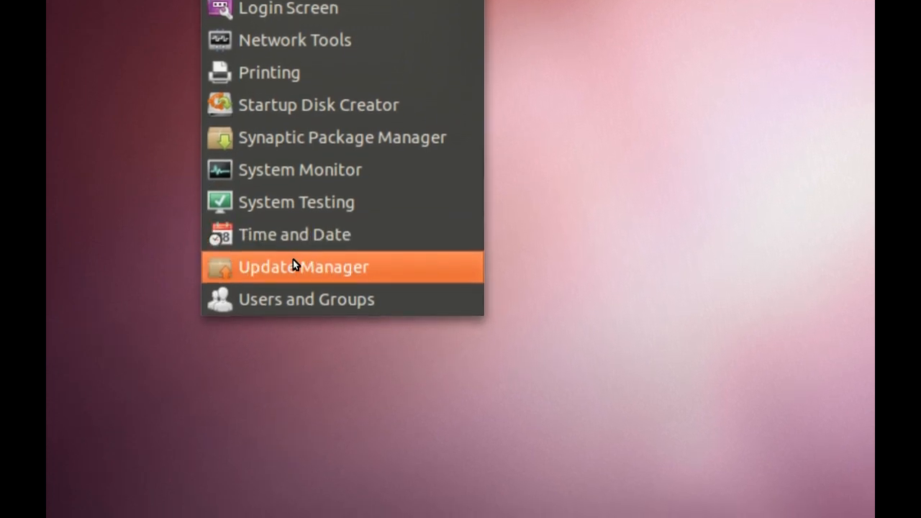
pyautogui.moveTo(293, 264)
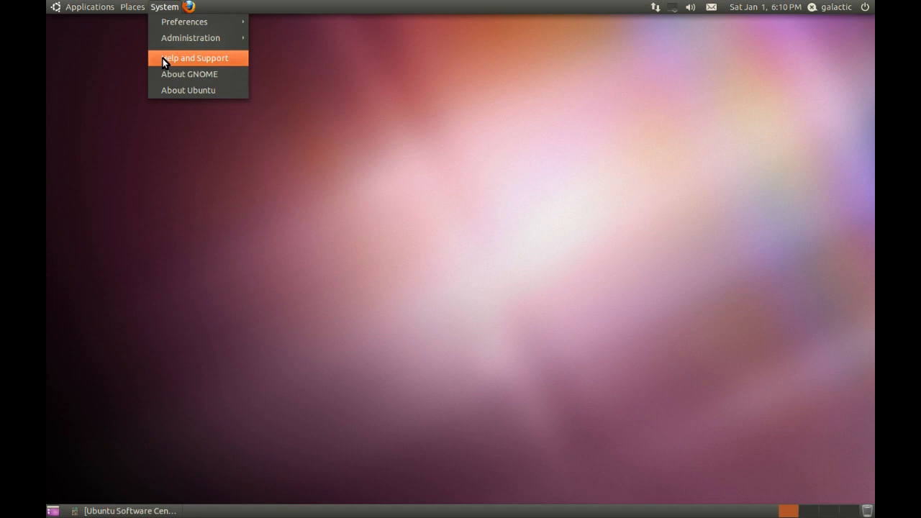
pyautogui.click(193, 57)
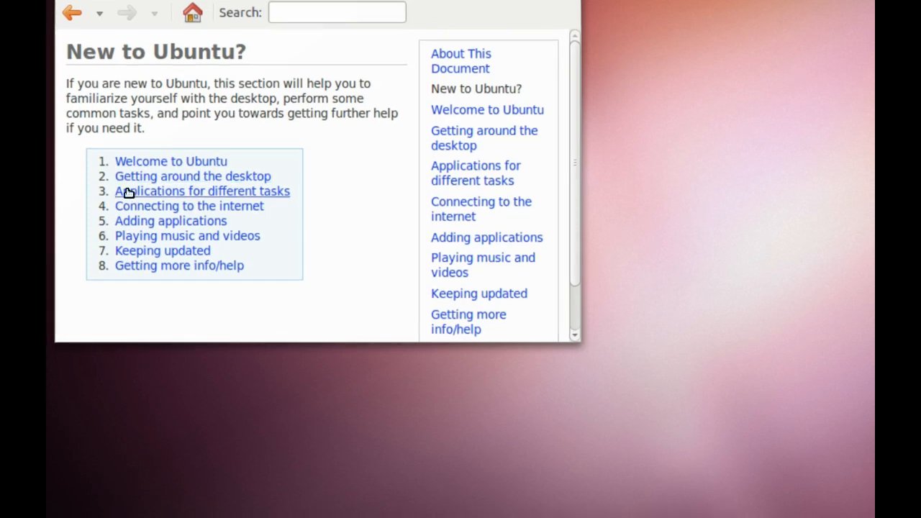
pyautogui.scroll(-3)
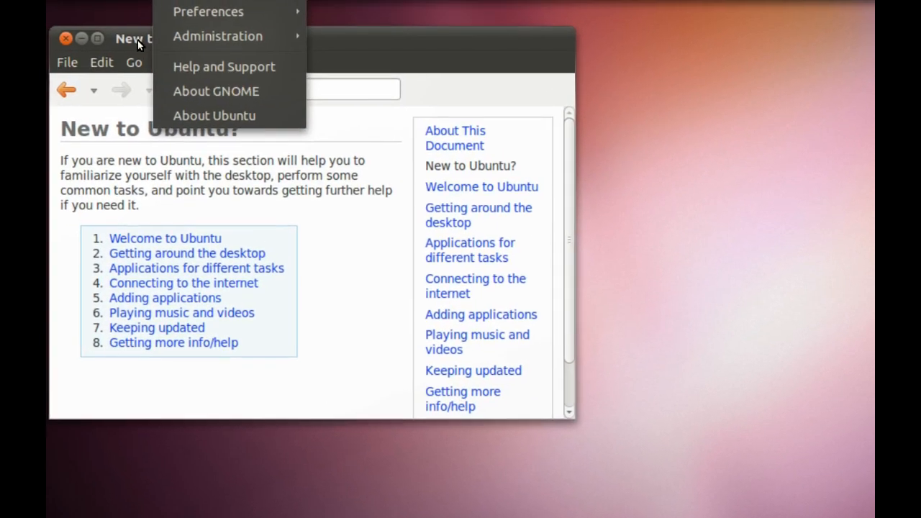
pyautogui.click(66, 38)
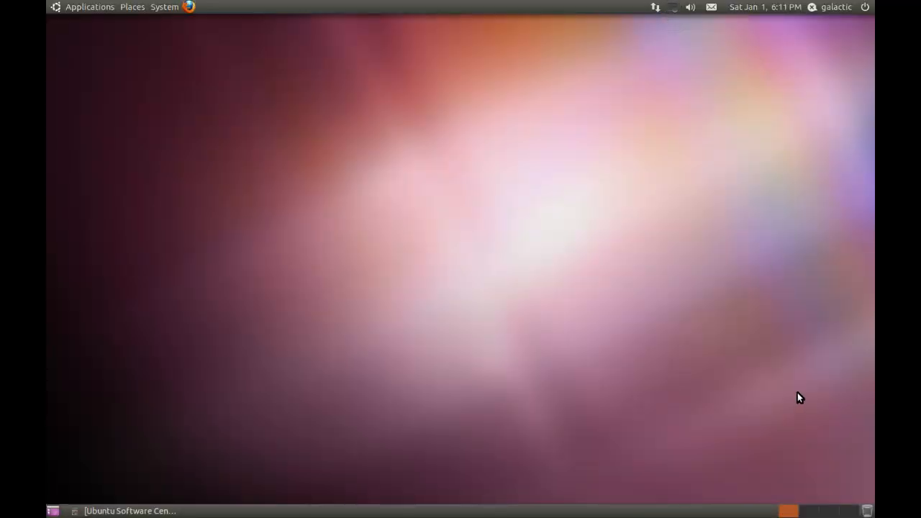
pyautogui.moveTo(870, 511)
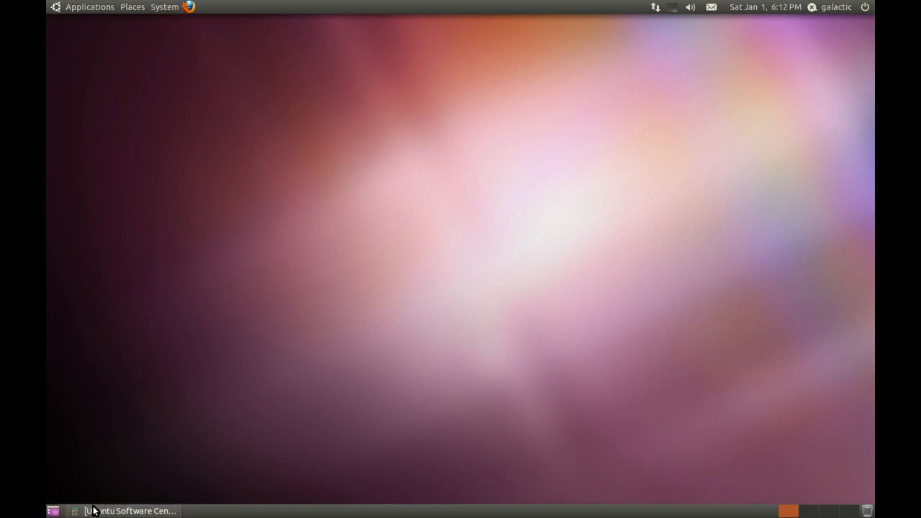
pyautogui.moveTo(126, 511)
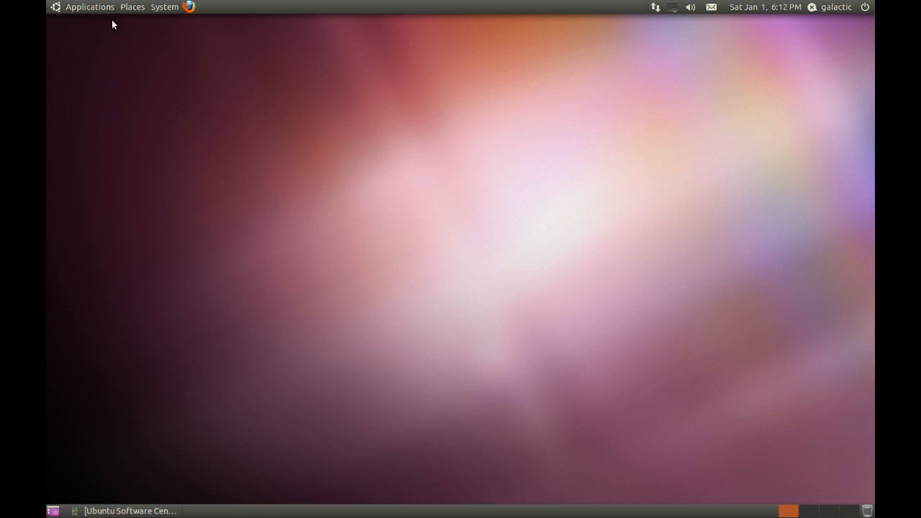
pyautogui.moveTo(54, 511)
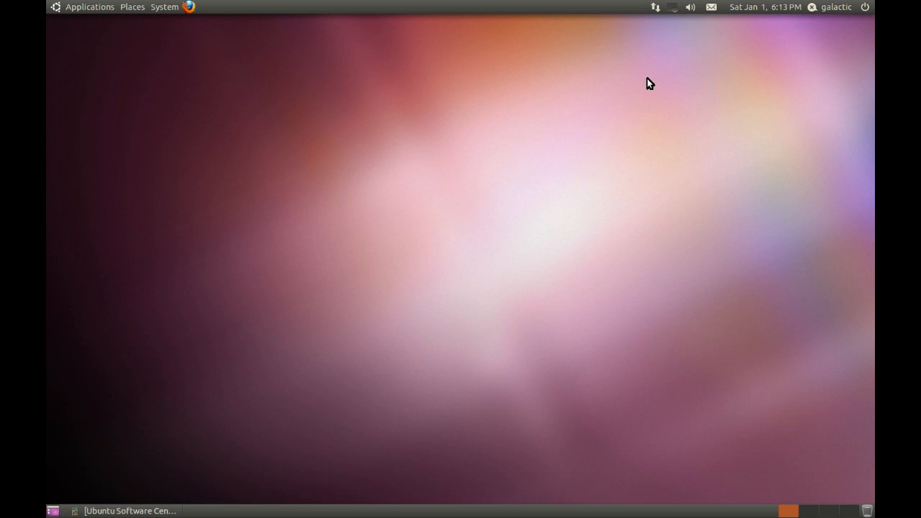
pyautogui.moveTo(372, 134)
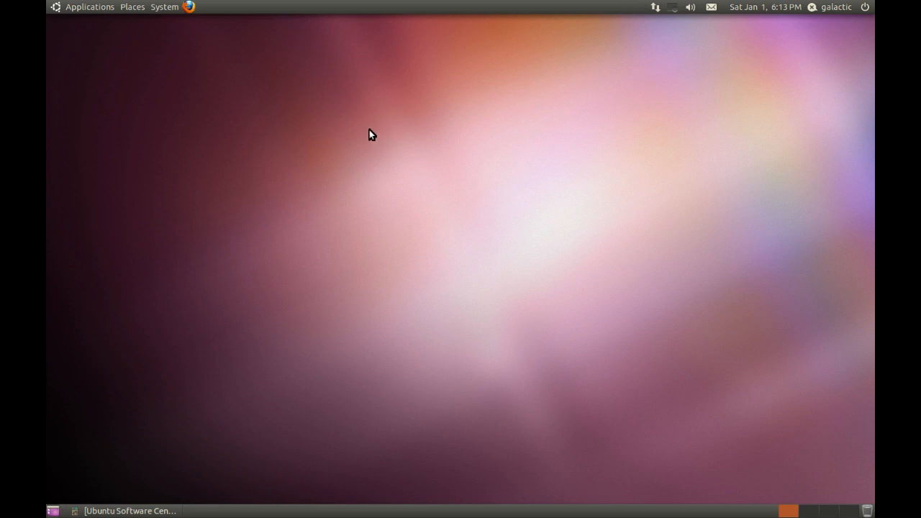
# Open the desktop background settings from the desktop and scroll the wallpapers
pyautogui.rightClick(370, 134)
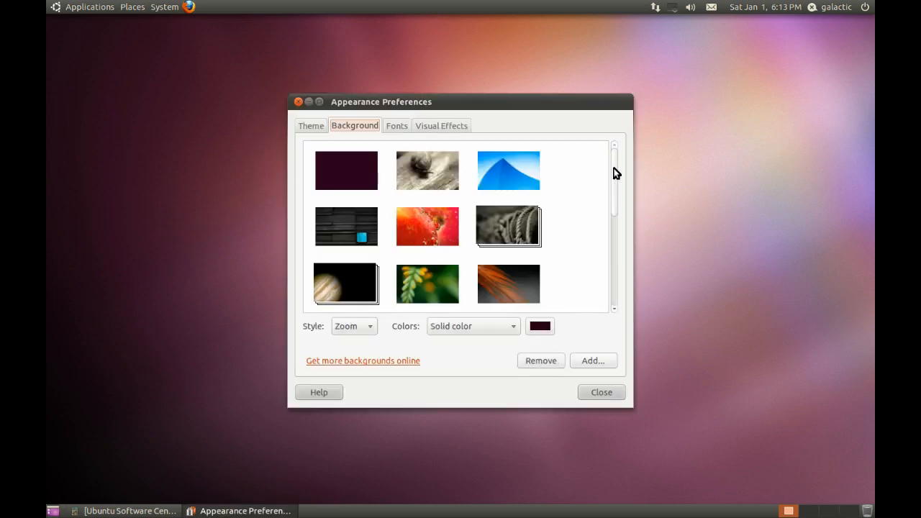
pyautogui.scroll(-3)
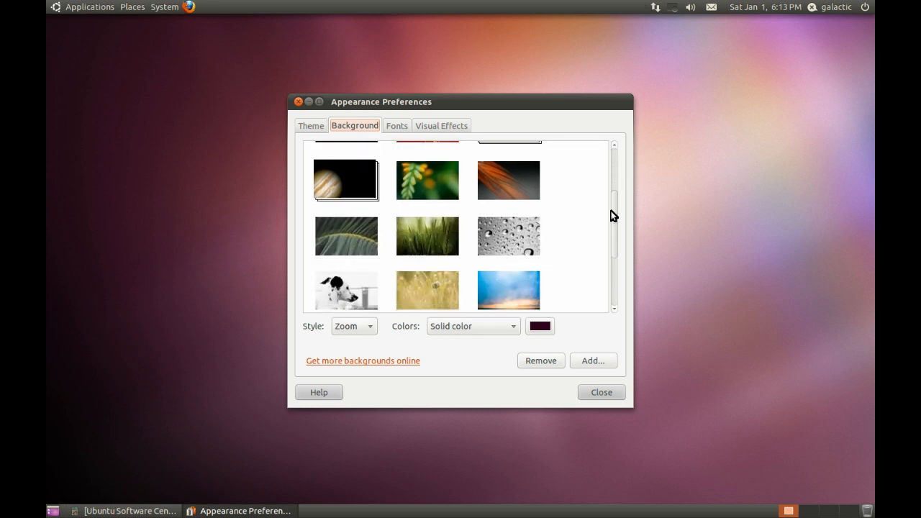
pyautogui.scroll(-3)
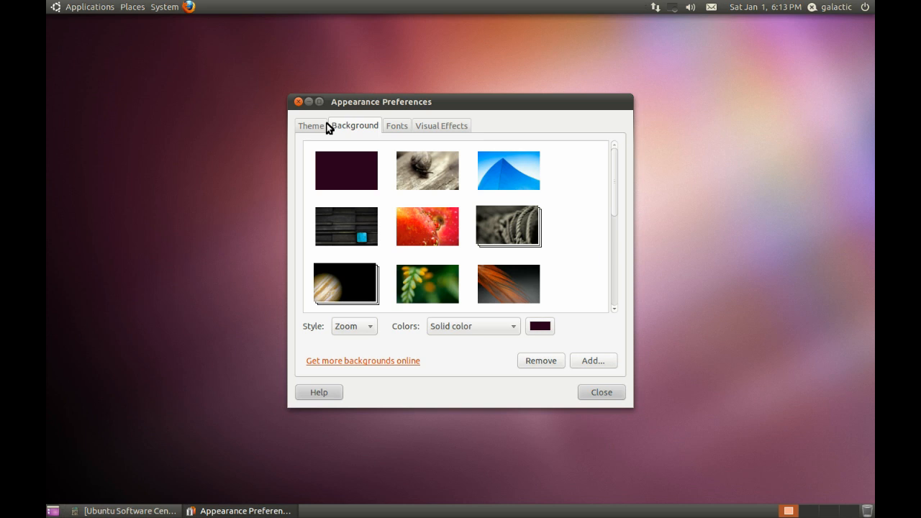
# Browse the theme list, keeping Ambiance, then return to the Background choices
pyautogui.click(310, 125)
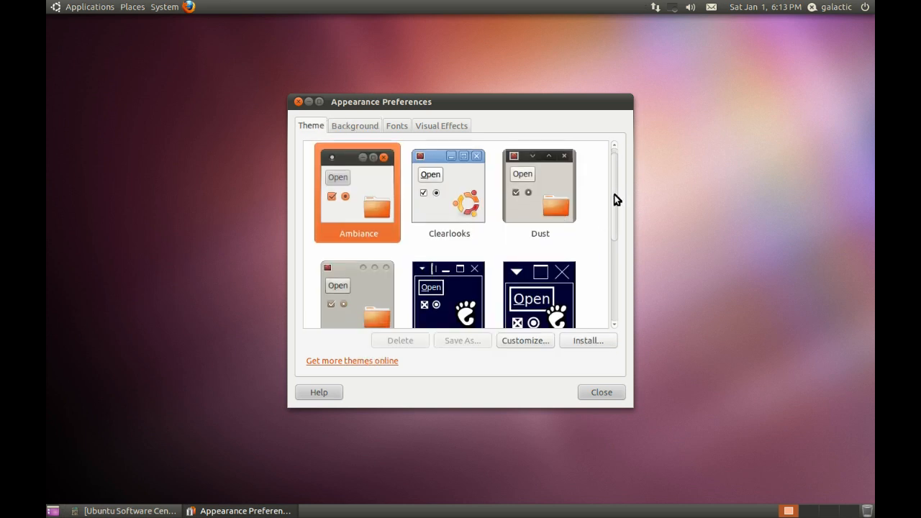
pyautogui.scroll(-3)
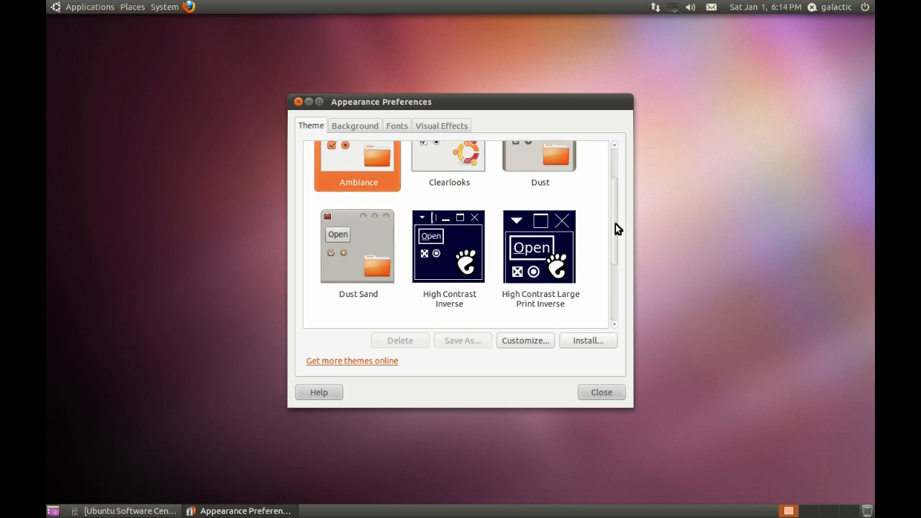
pyautogui.scroll(-3)
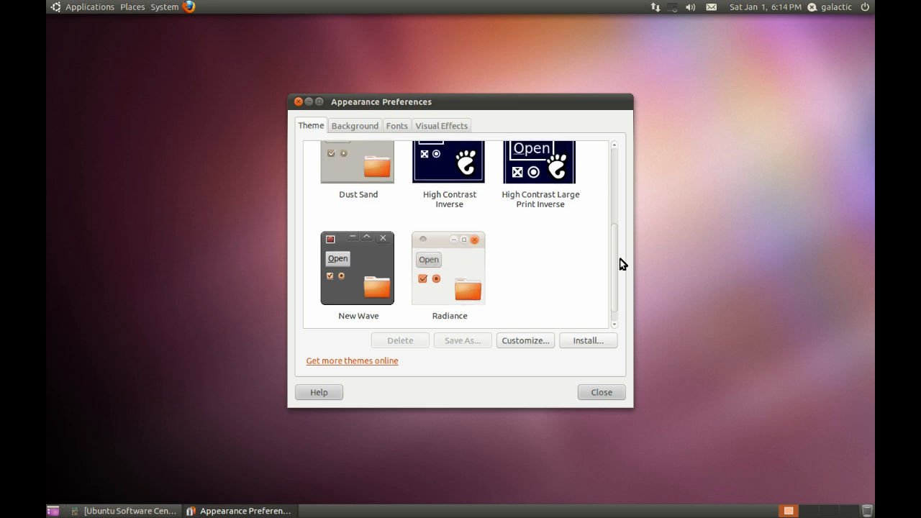
pyautogui.scroll(3)
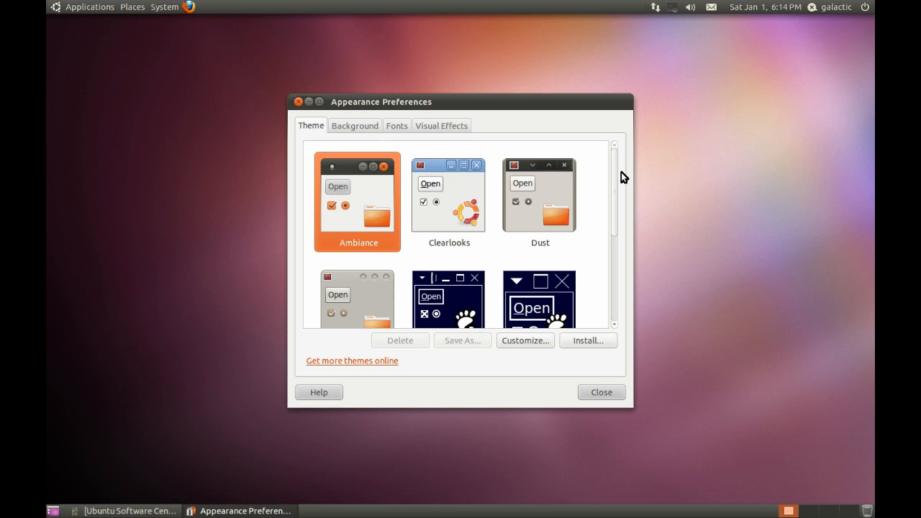
pyautogui.scroll(-3)
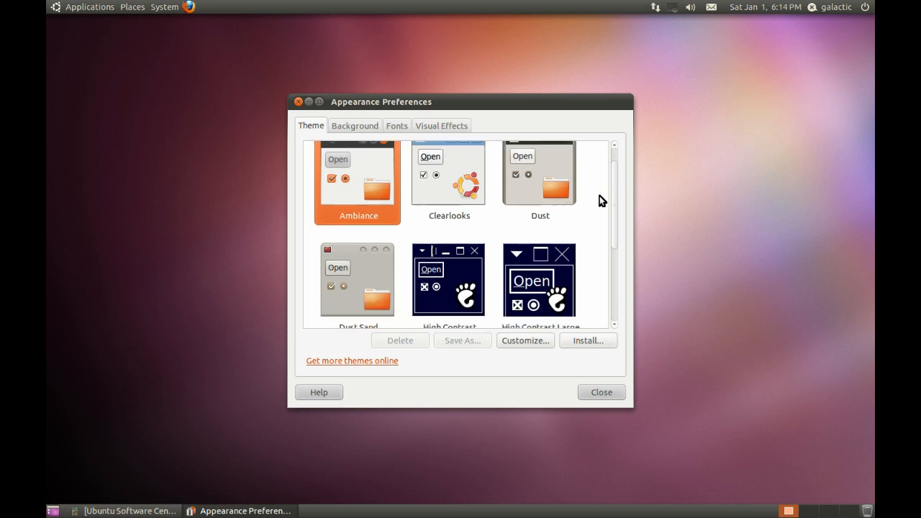
pyautogui.scroll(3)
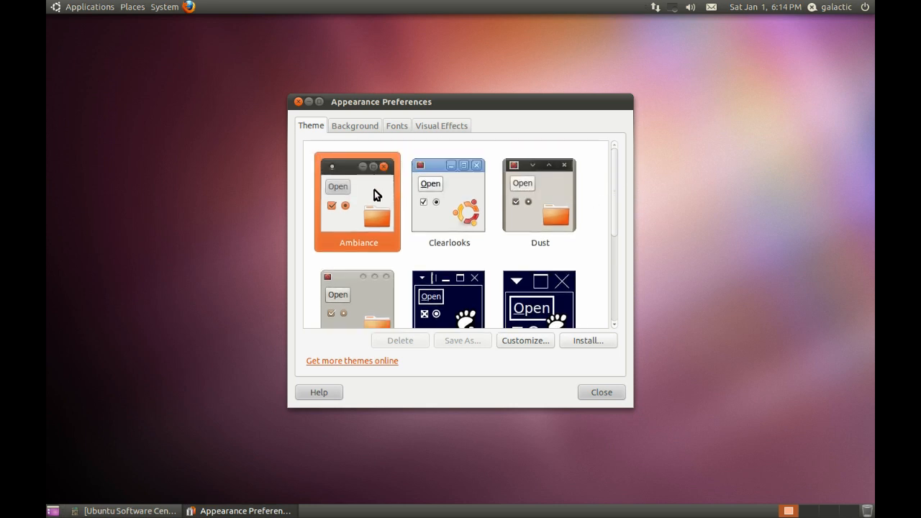
pyautogui.moveTo(617, 190)
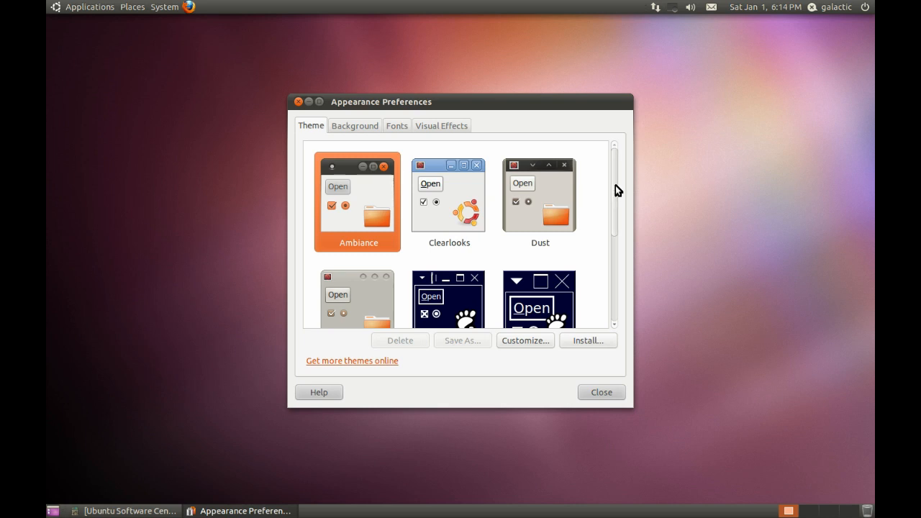
pyautogui.moveTo(615, 190)
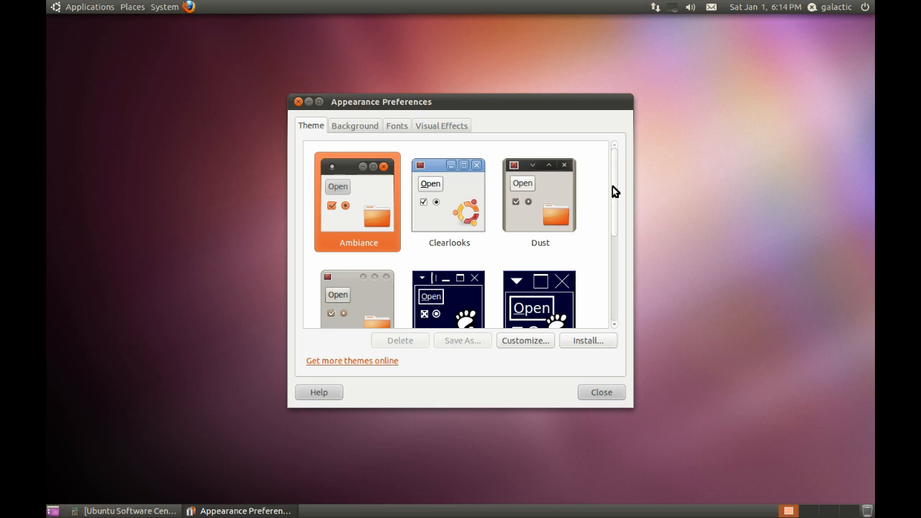
pyautogui.scroll(-3)
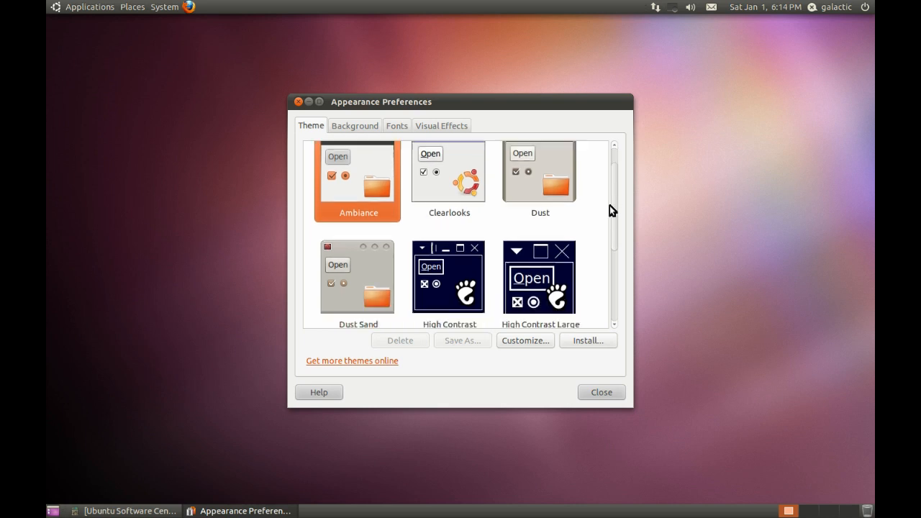
pyautogui.scroll(-3)
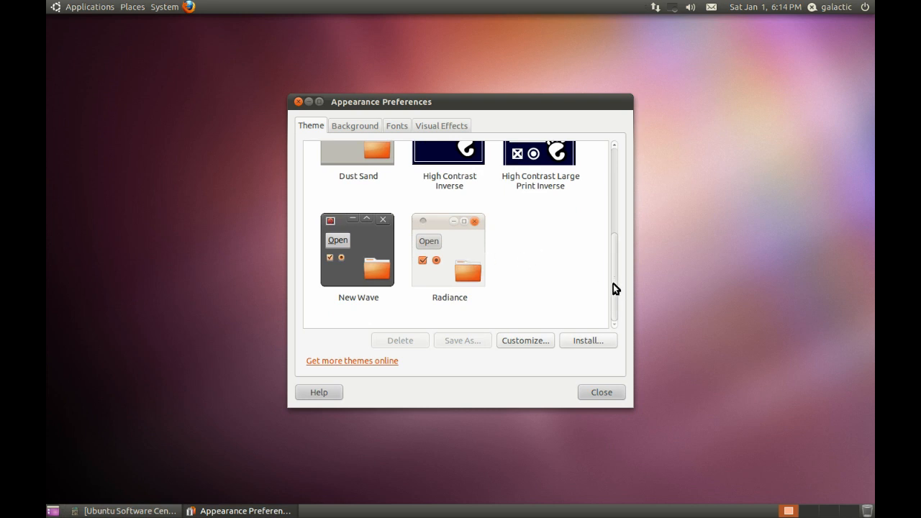
pyautogui.scroll(3)
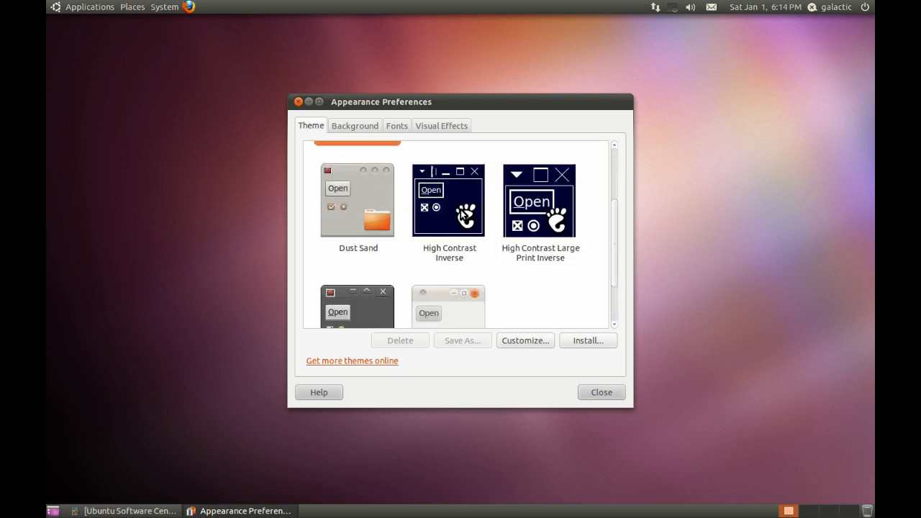
pyautogui.scroll(3)
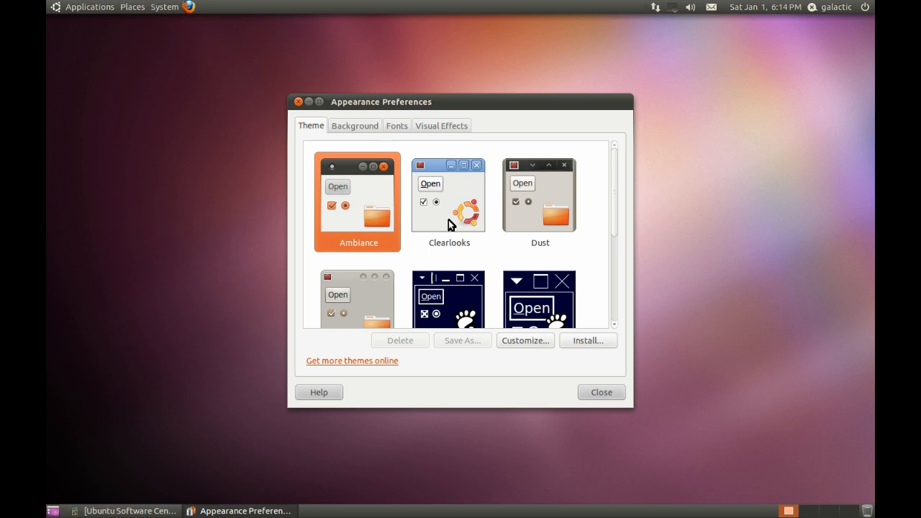
pyautogui.moveTo(446, 220)
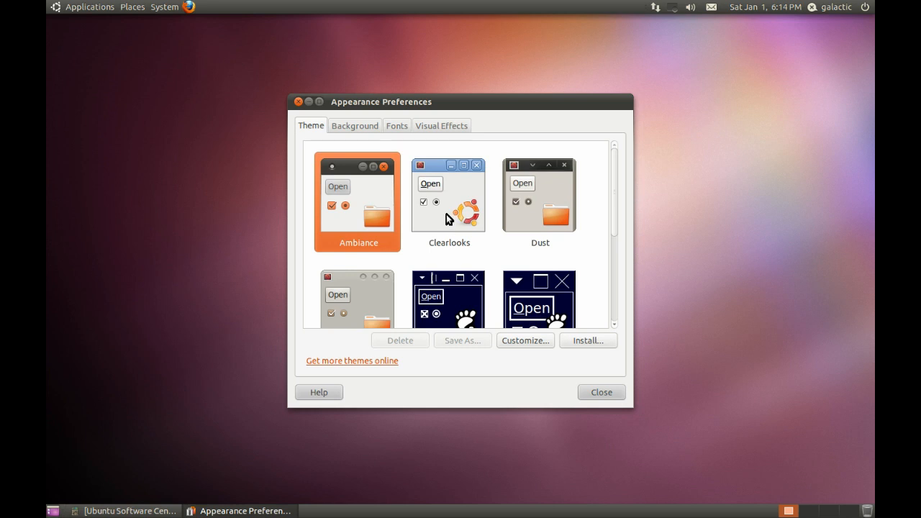
pyautogui.moveTo(401, 192)
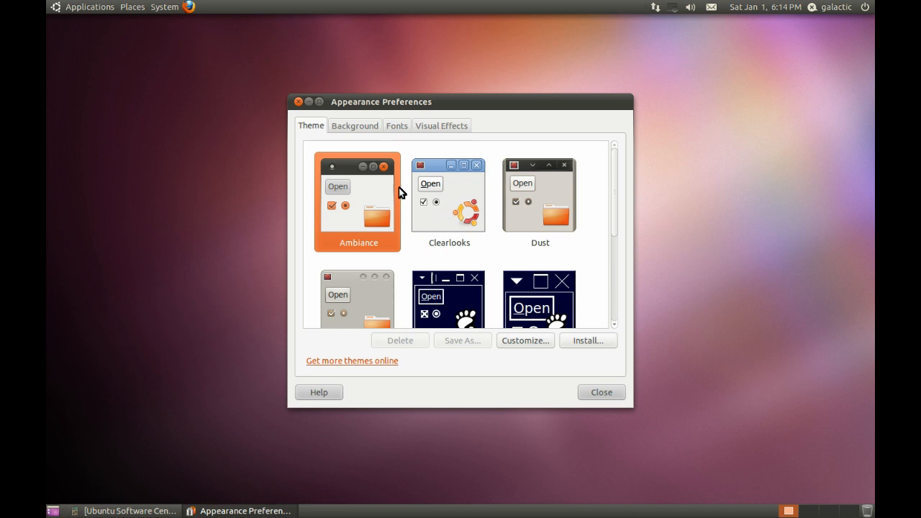
pyautogui.click(354, 125)
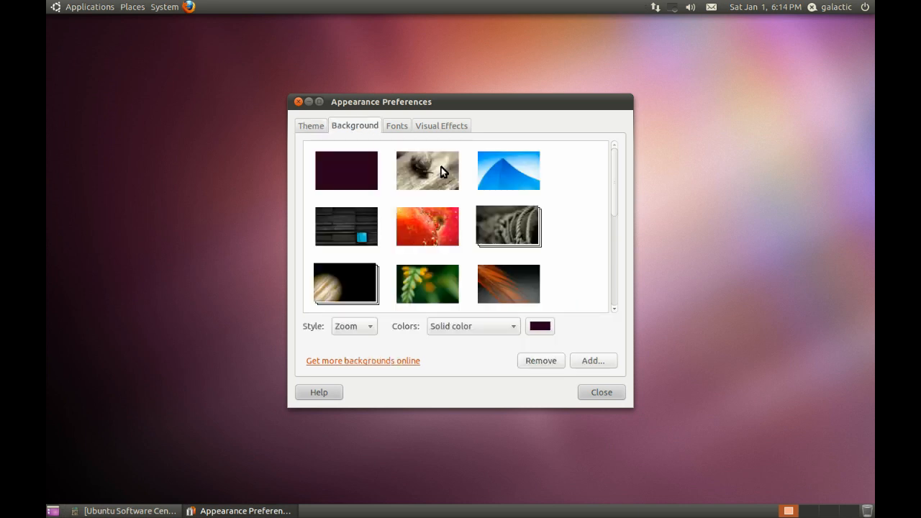
# View the Fonts tab, then the Visual Effects tab with Normal selected
pyautogui.scroll(-3)
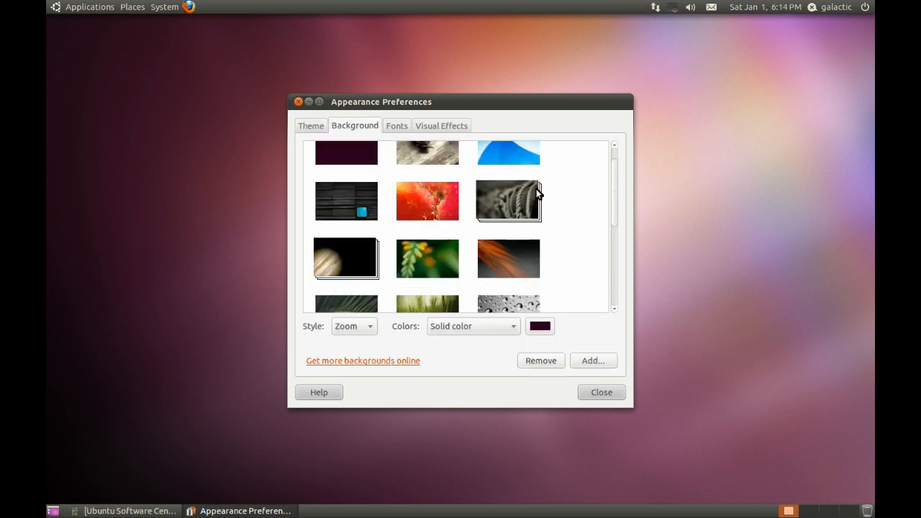
pyautogui.click(397, 125)
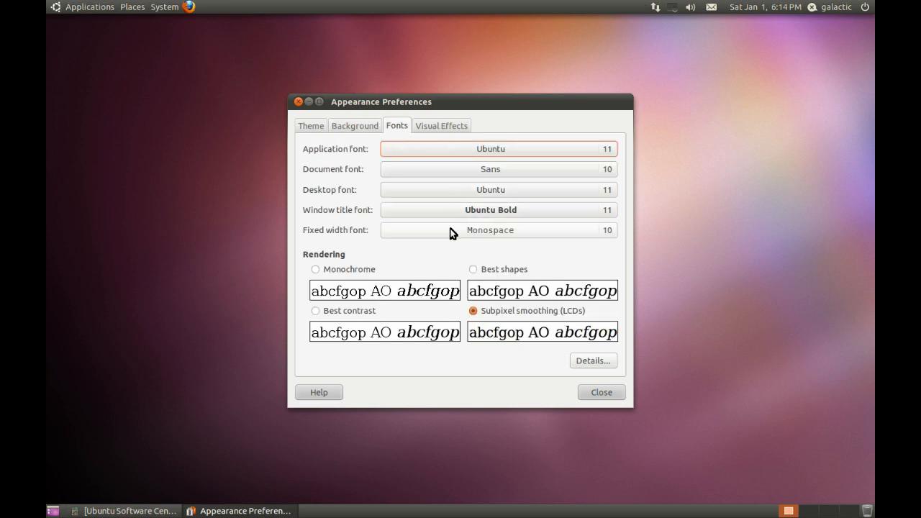
pyautogui.moveTo(513, 177)
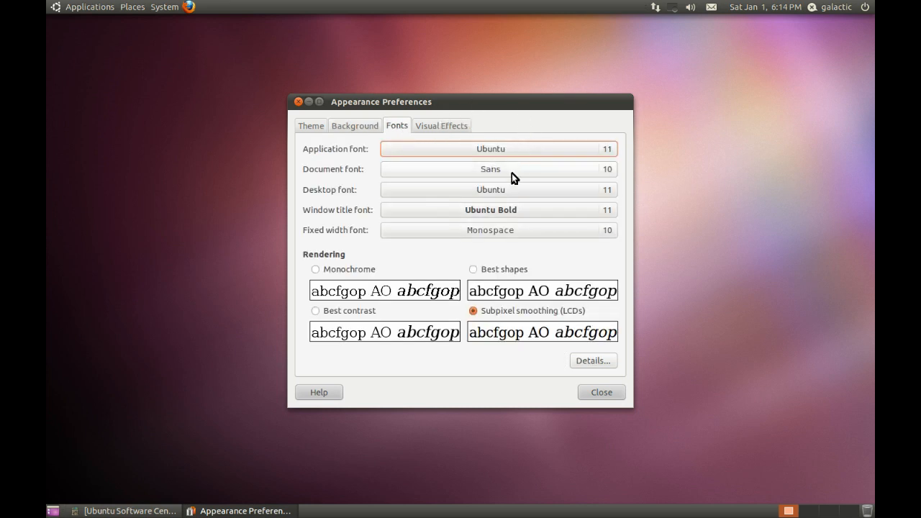
pyautogui.click(442, 126)
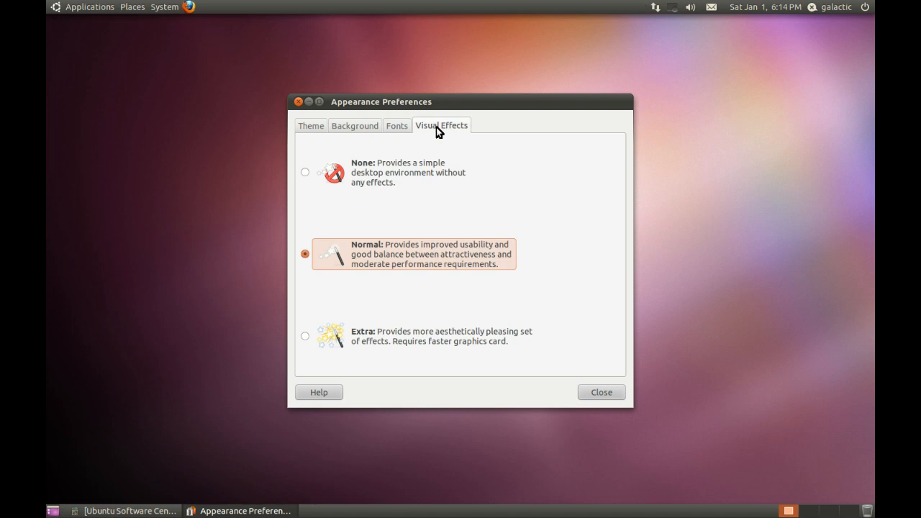
pyautogui.moveTo(353, 216)
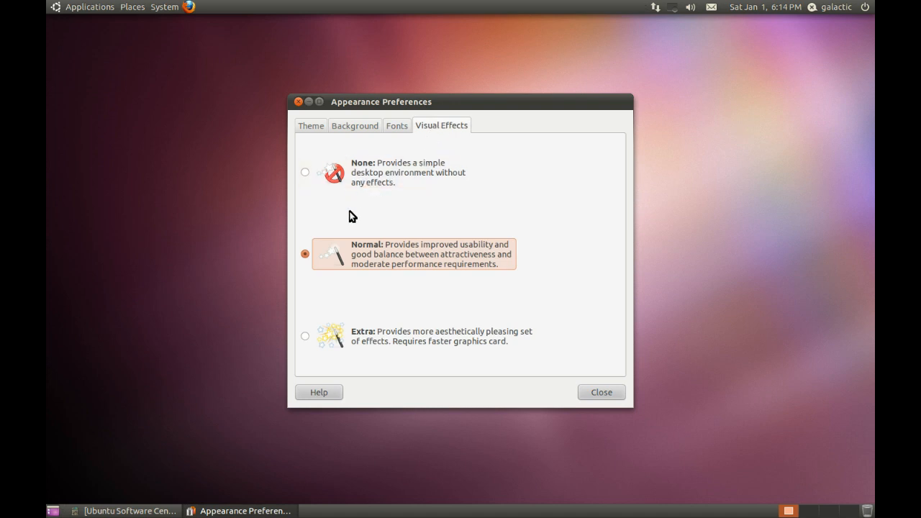
pyautogui.moveTo(366, 323)
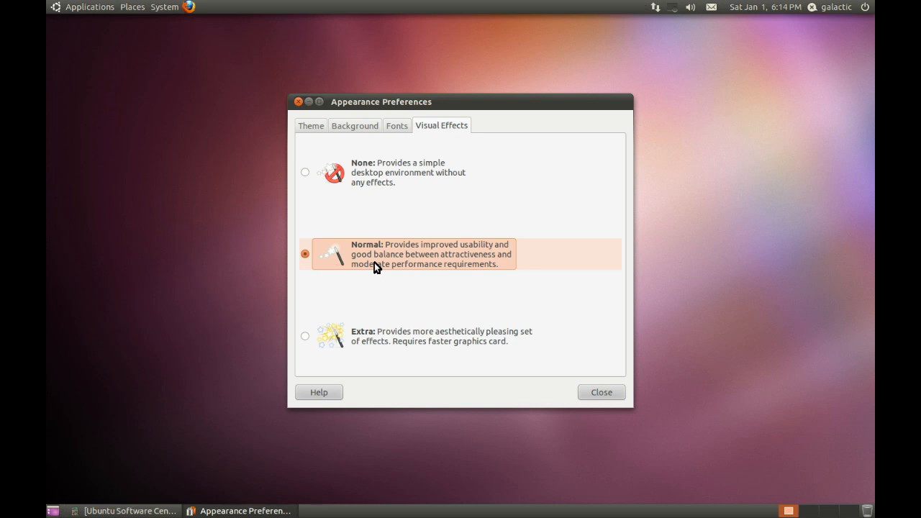
pyautogui.moveTo(363, 215)
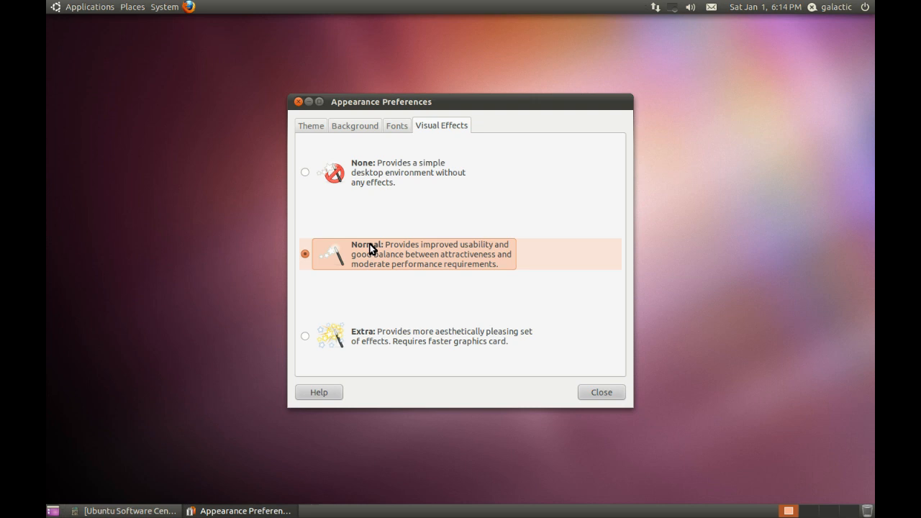
pyautogui.moveTo(320, 178)
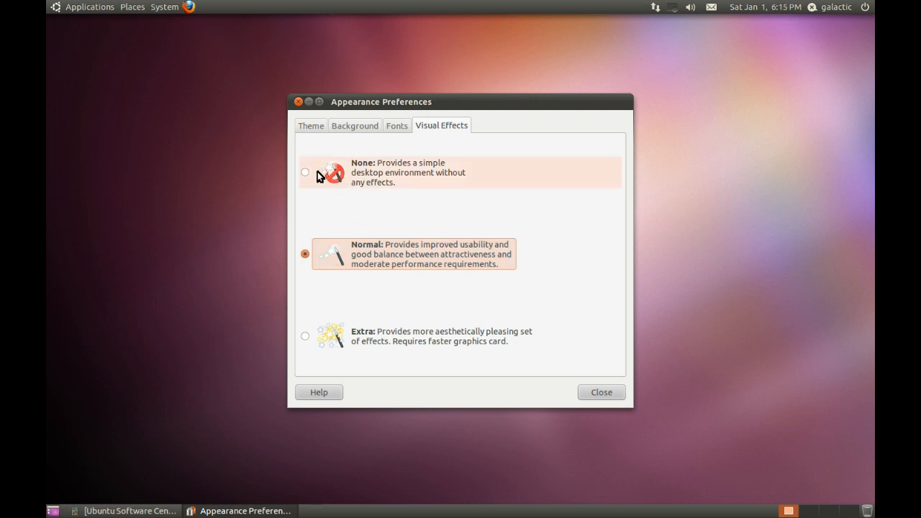
pyautogui.moveTo(313, 142)
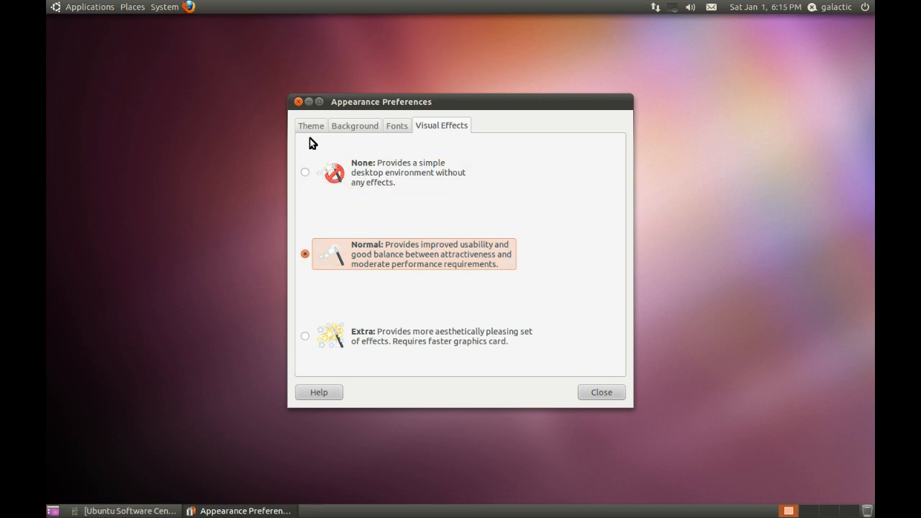
pyautogui.moveTo(299, 103)
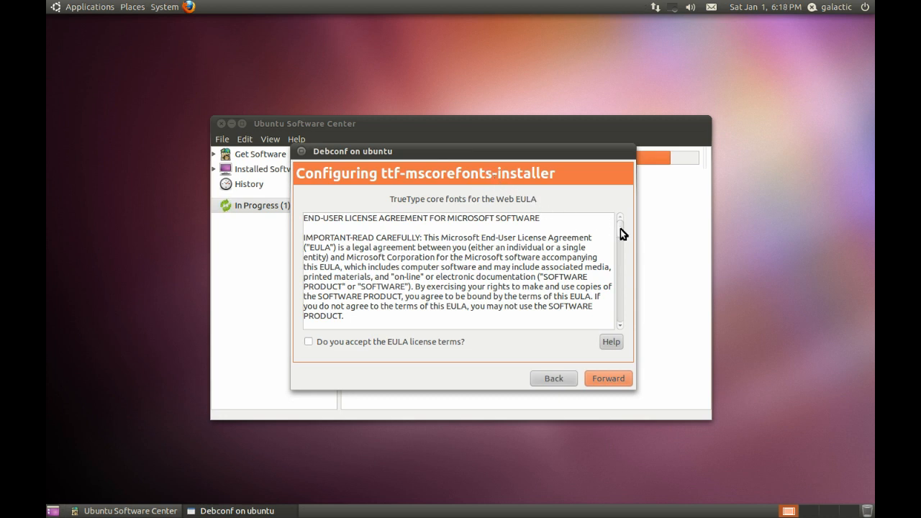
pyautogui.moveTo(565, 232)
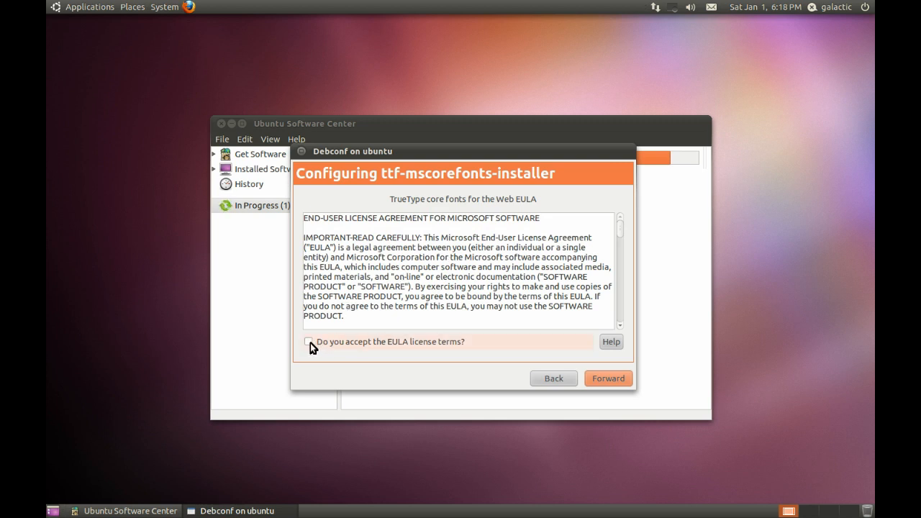
# Accept the Microsoft core fonts EULA in the Debconf dialog and continue
pyautogui.click(309, 341)
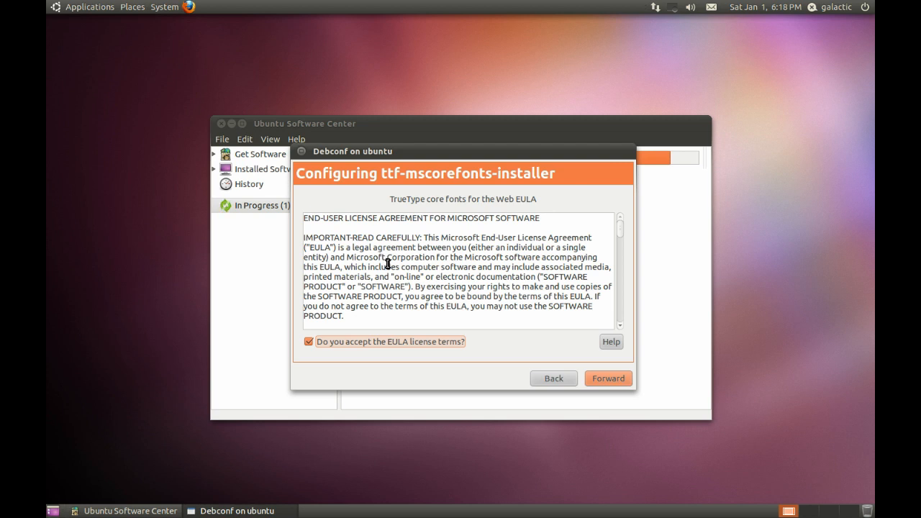
pyautogui.moveTo(401, 244)
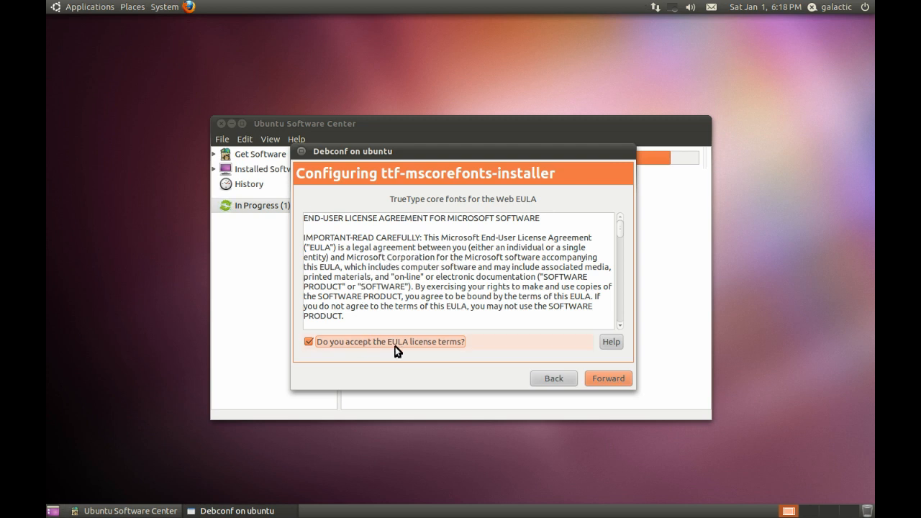
pyautogui.click(608, 378)
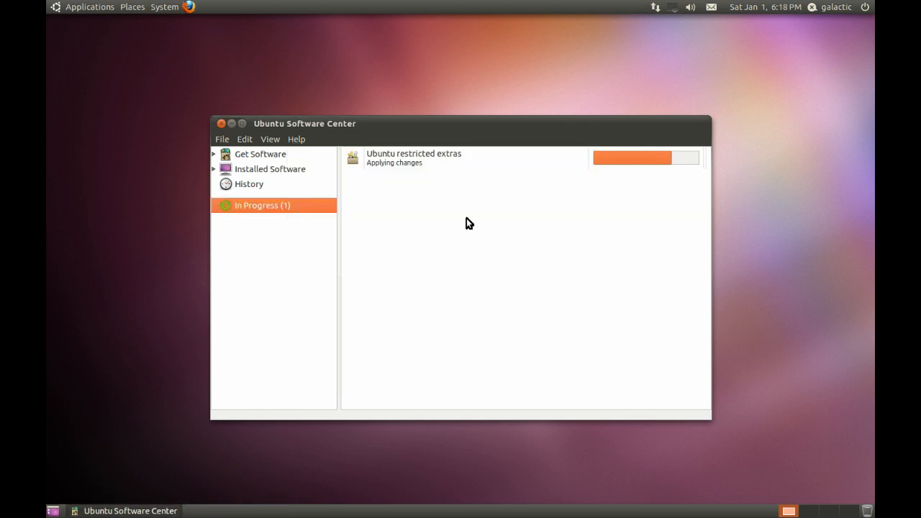
pyautogui.moveTo(403, 175)
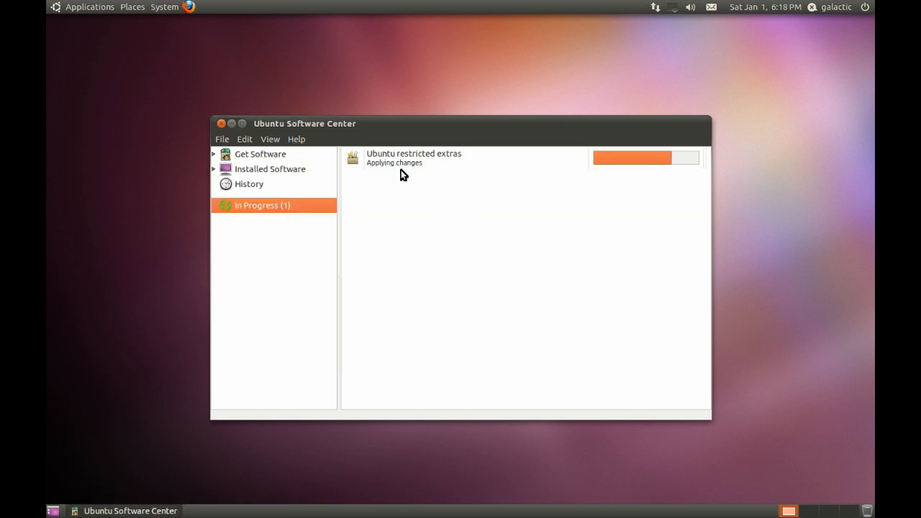
pyautogui.moveTo(407, 171)
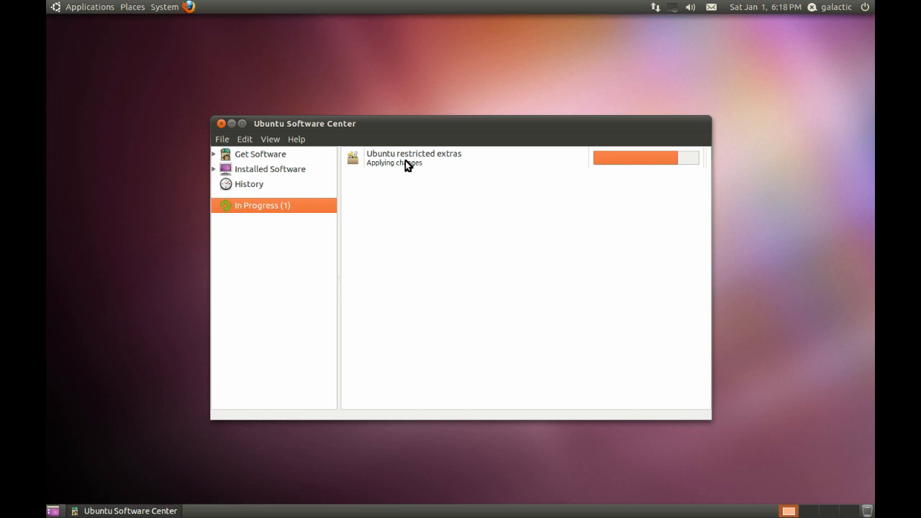
pyautogui.moveTo(525, 181)
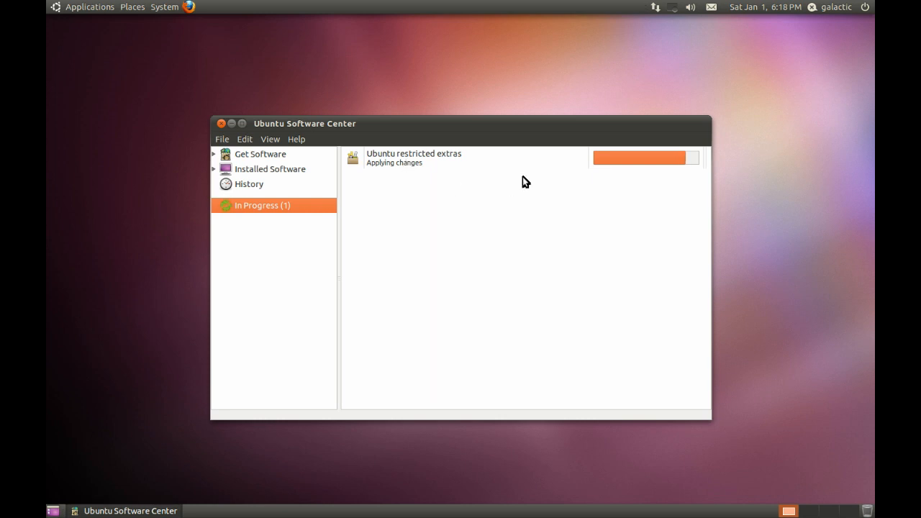
pyautogui.moveTo(333, 178)
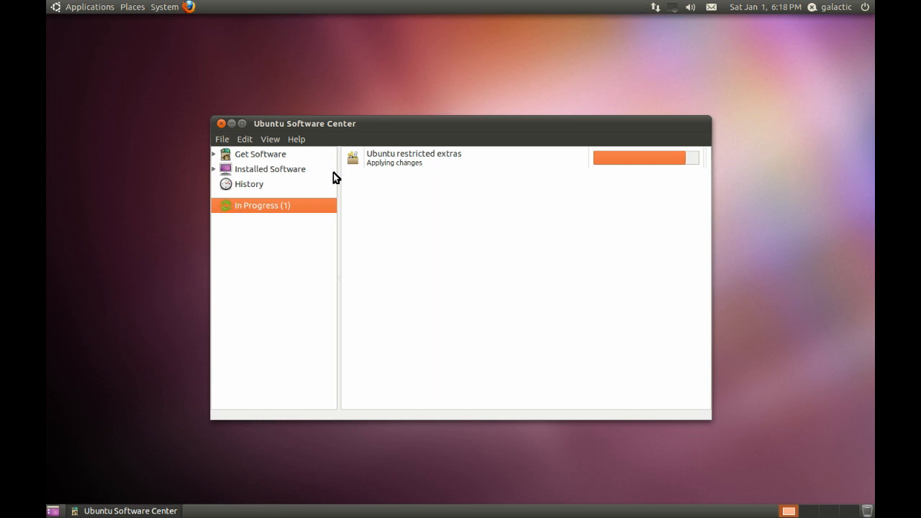
pyautogui.moveTo(378, 169)
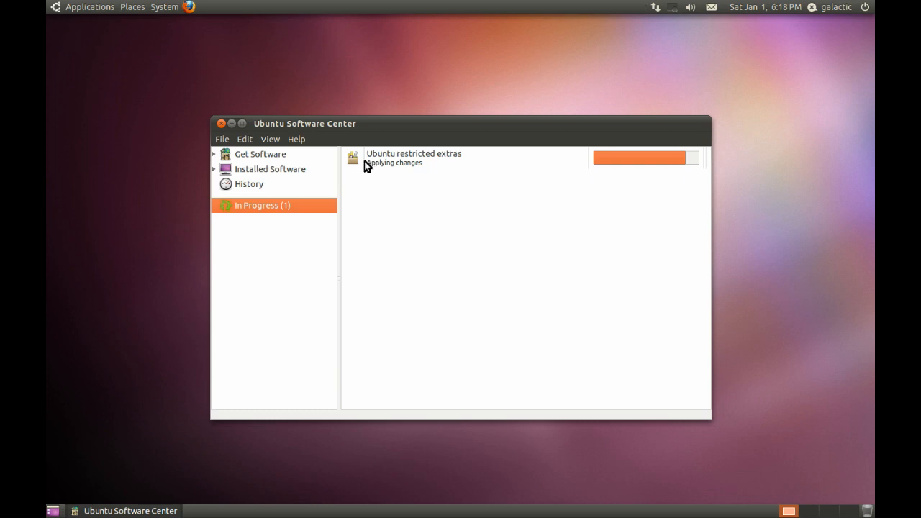
pyautogui.moveTo(674, 5)
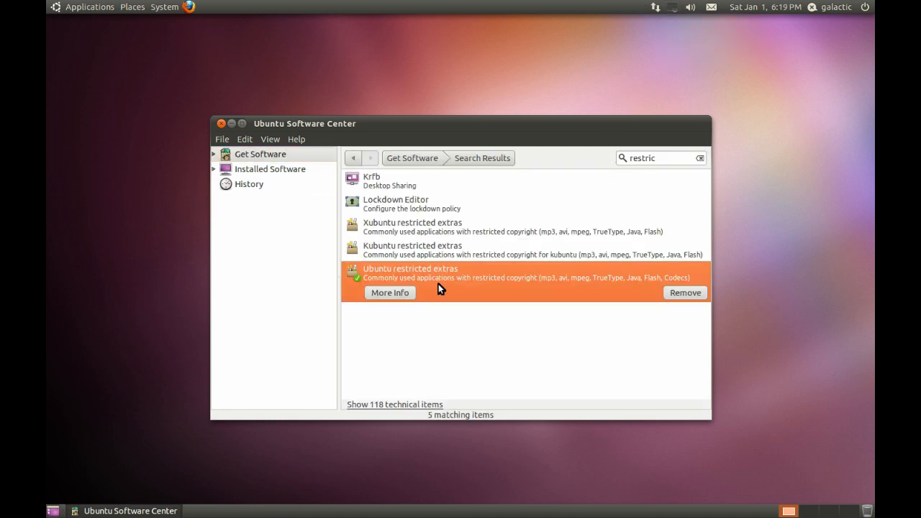
pyautogui.moveTo(241, 180)
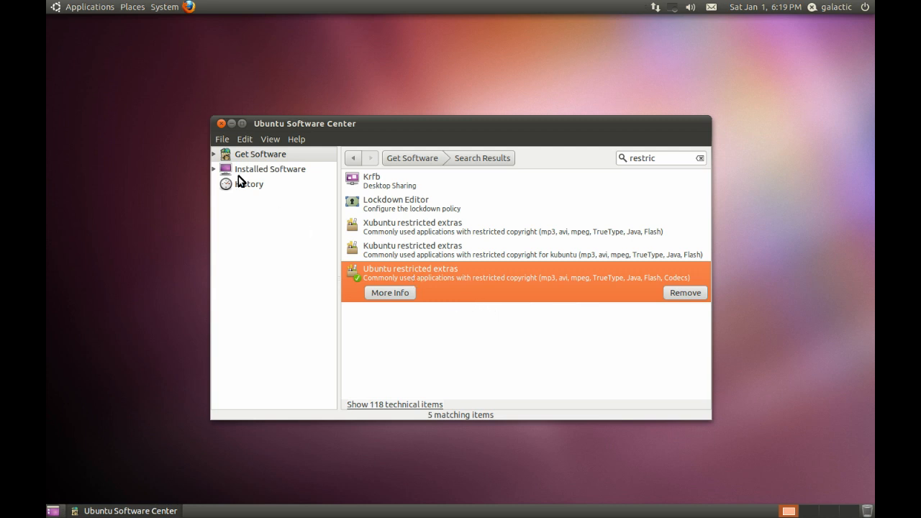
# Close Ubuntu Software Center after Ubuntu restricted extras finishes installing
pyautogui.click(221, 123)
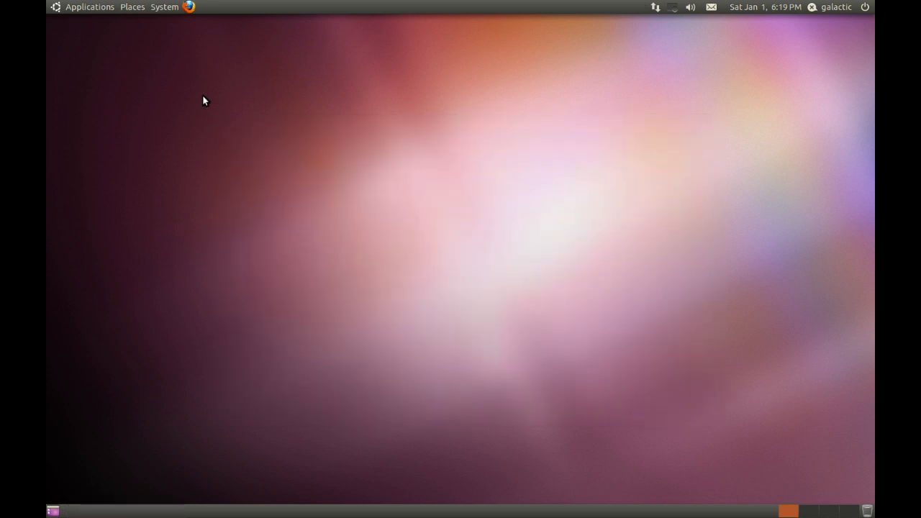
pyautogui.moveTo(141, 17)
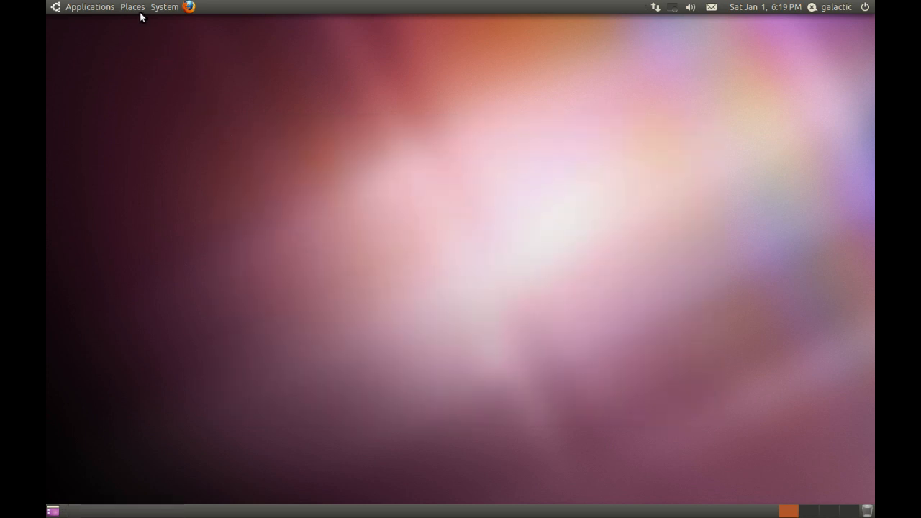
pyautogui.moveTo(188, 12)
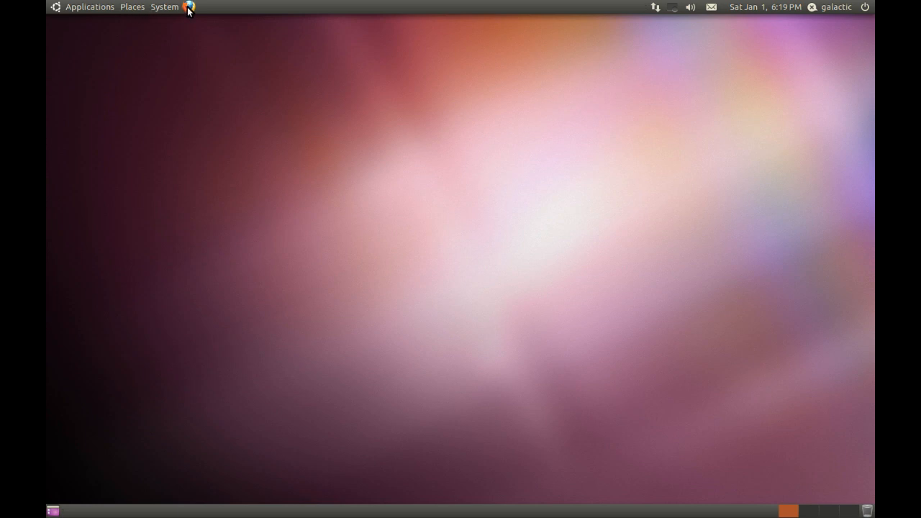
pyautogui.moveTo(197, 120)
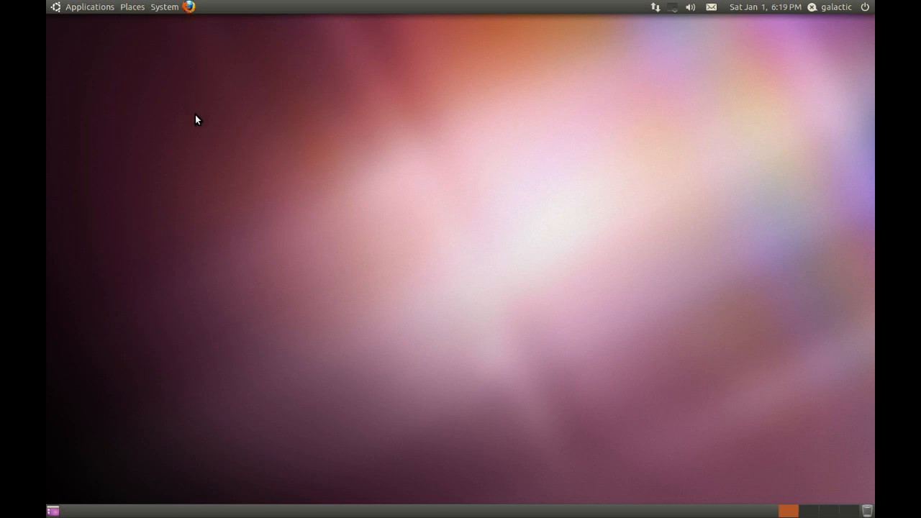
pyautogui.moveTo(214, 124)
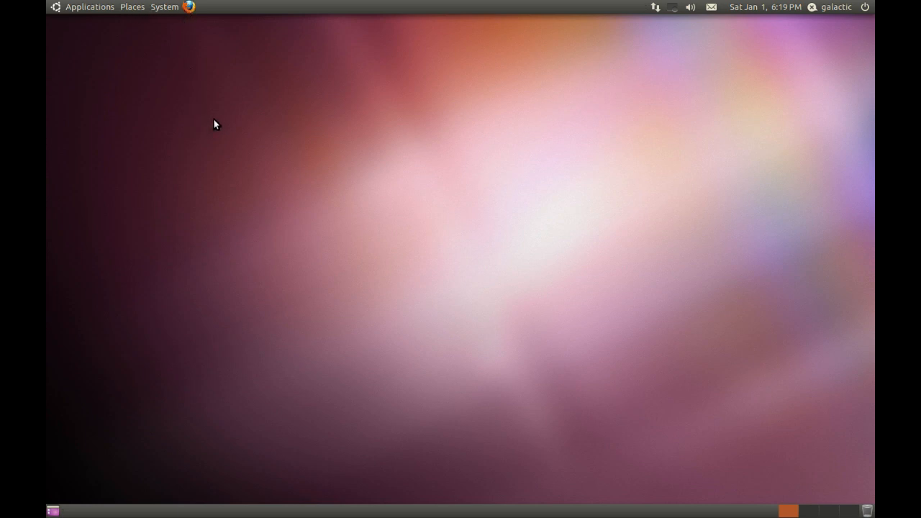
pyautogui.moveTo(544, 108)
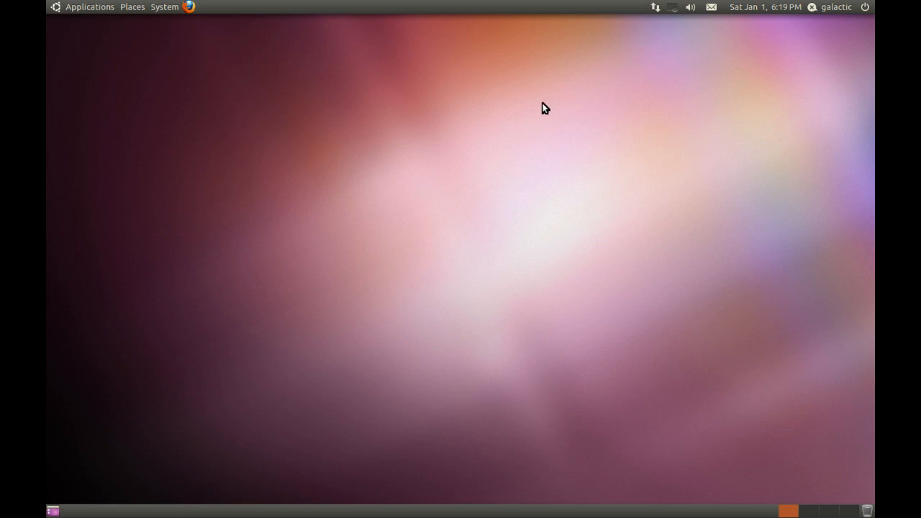
pyautogui.click(673, 7)
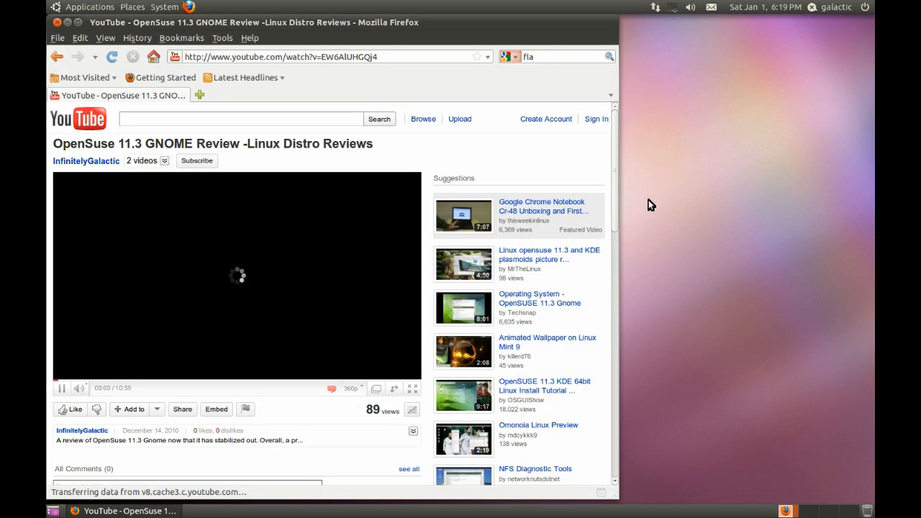
pyautogui.moveTo(252, 253)
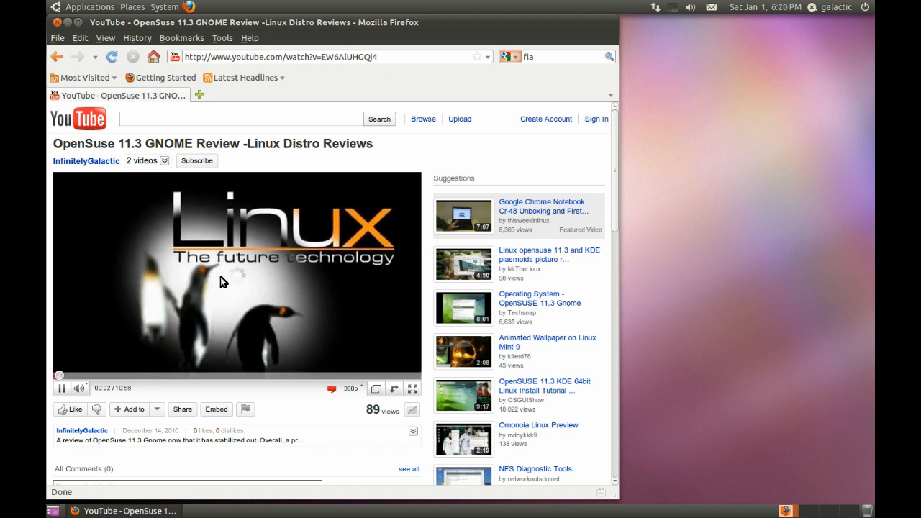
pyautogui.moveTo(204, 248)
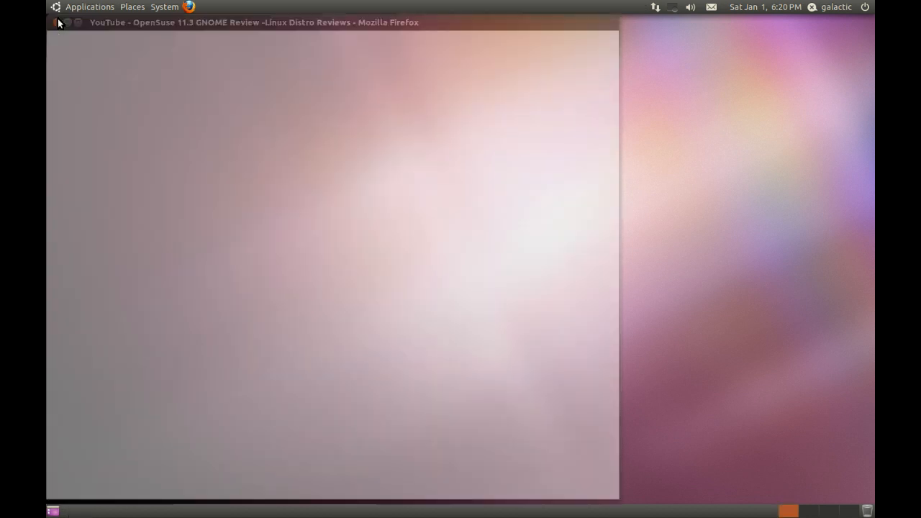
pyautogui.click(57, 22)
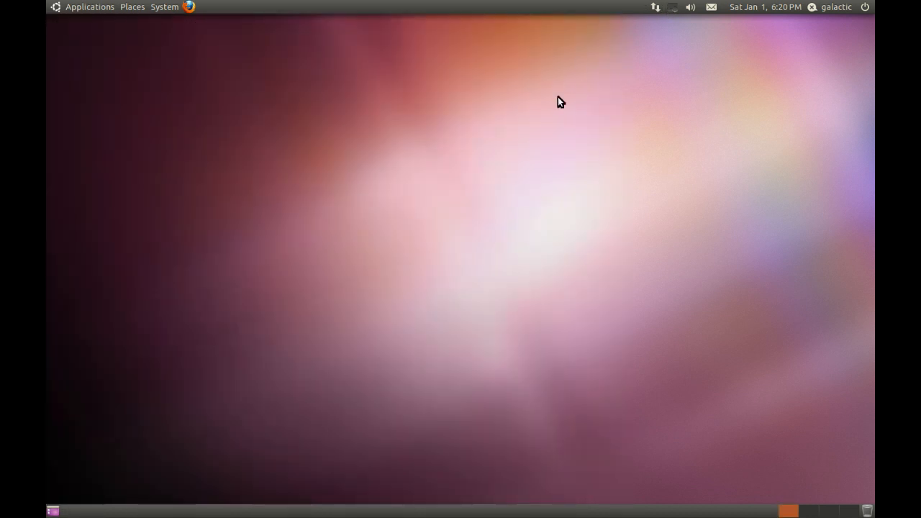
pyautogui.moveTo(475, 194)
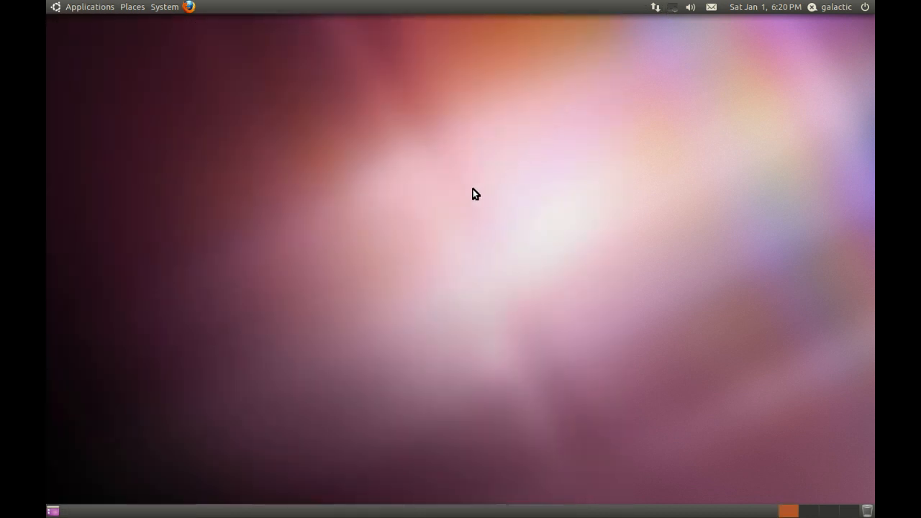
pyautogui.moveTo(442, 223)
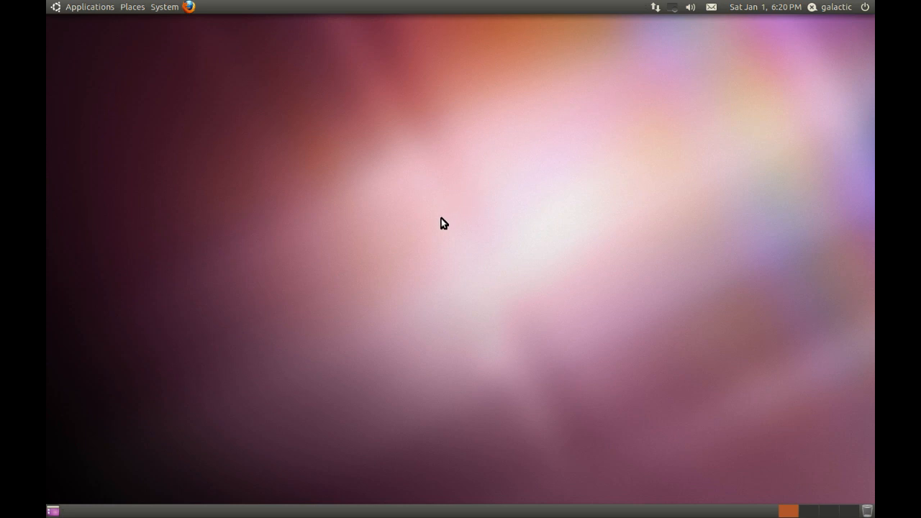
pyautogui.moveTo(439, 227)
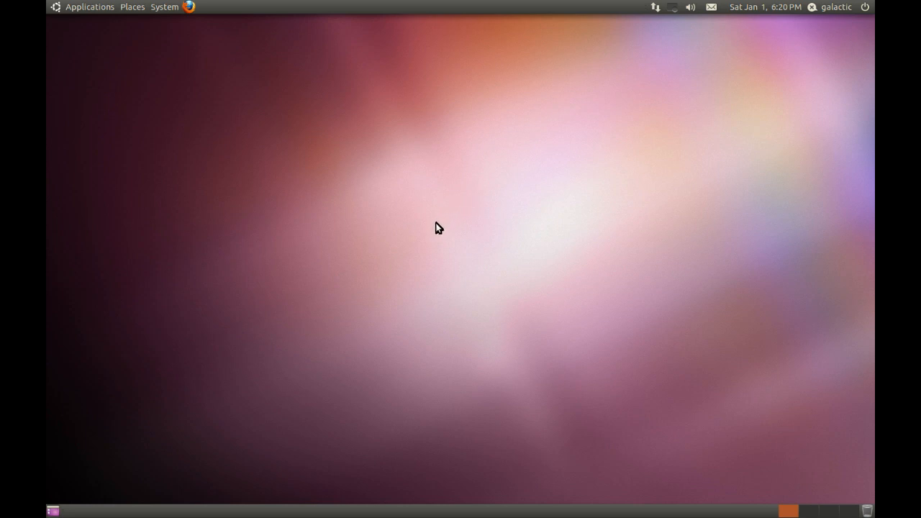